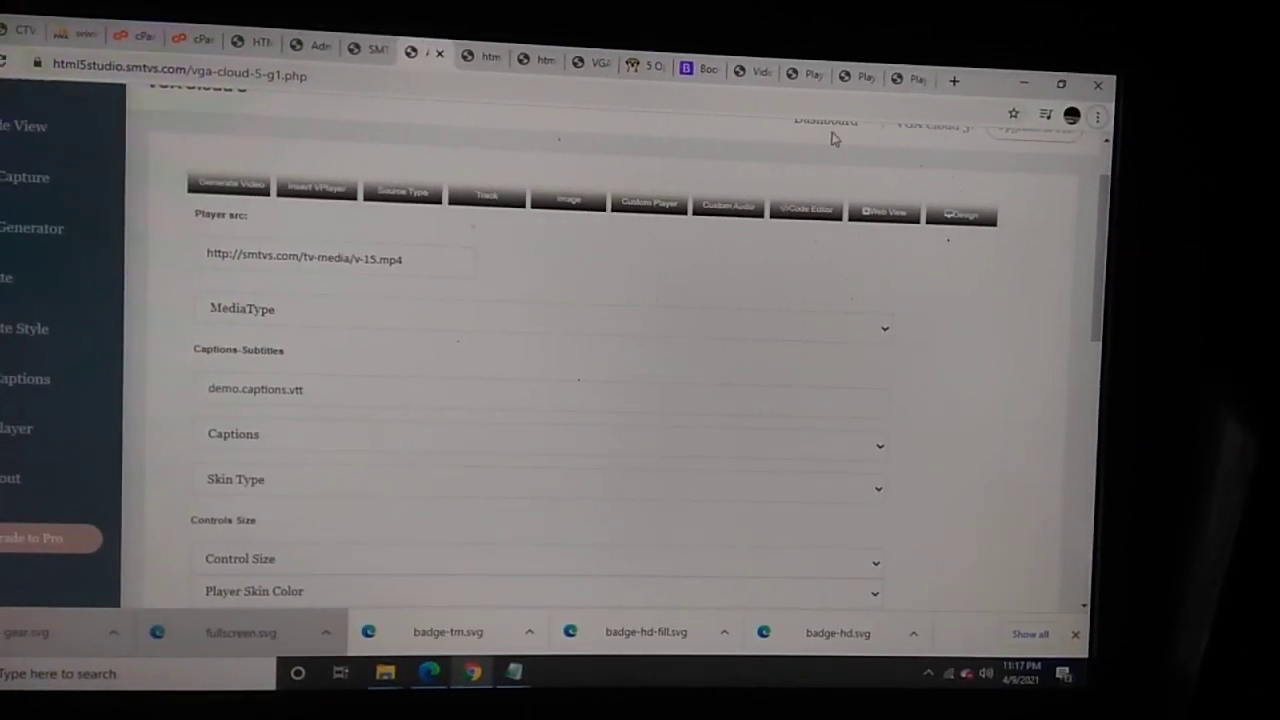
mouse_move(815, 77)
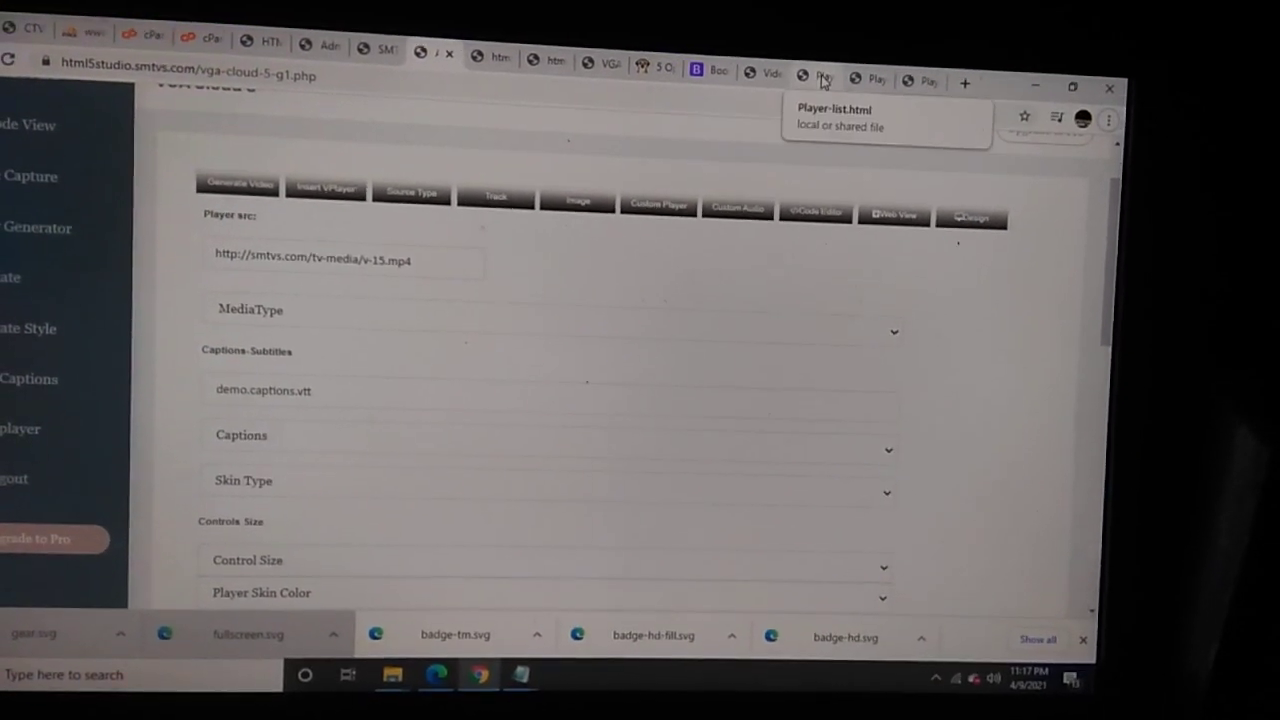
- Preview the Player-list.html page showing the generated player beside its thumbnail playlist
left_click(820, 78)
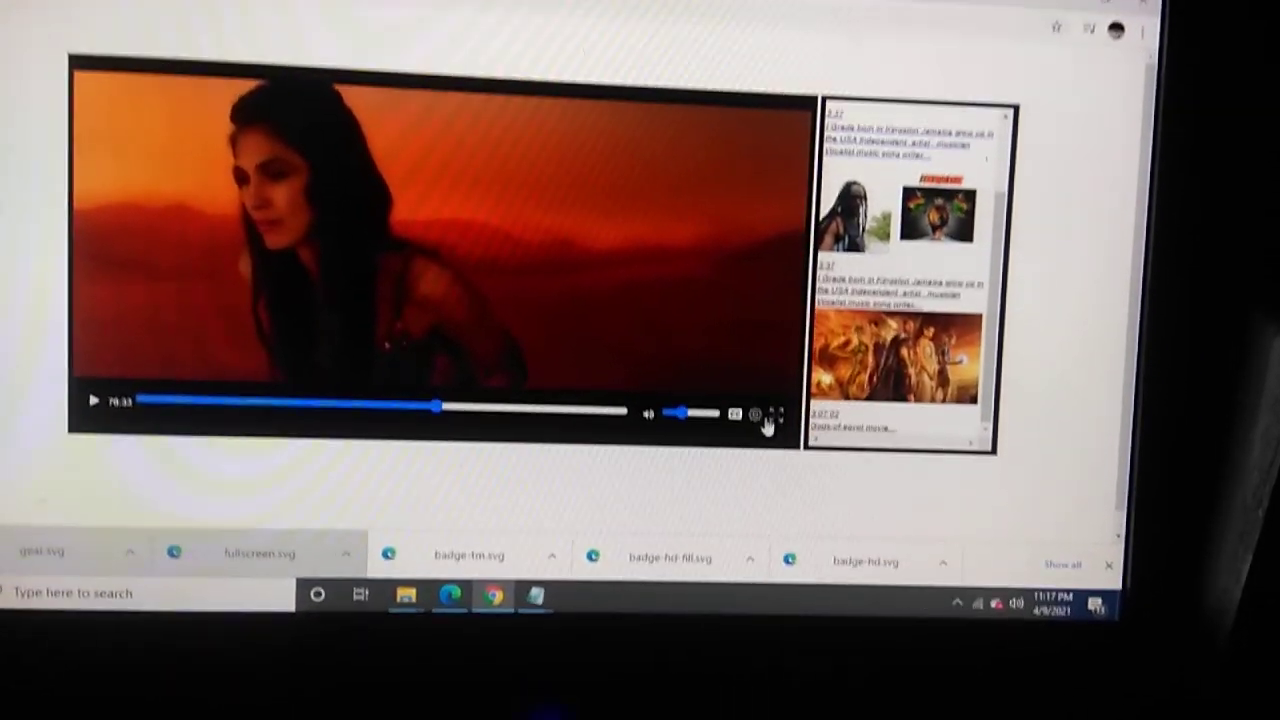
- Adjust the player volume and view the second player page, Playlist.html
left_click(779, 414)
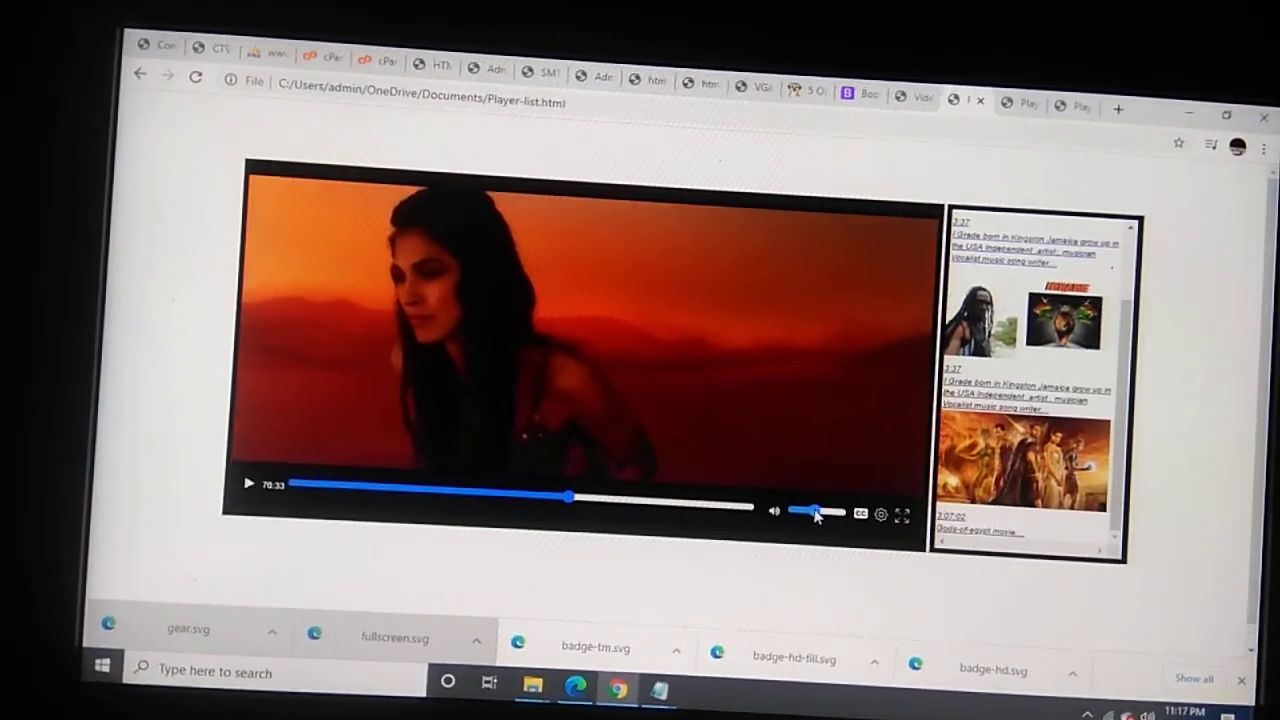
left_click(249, 484)
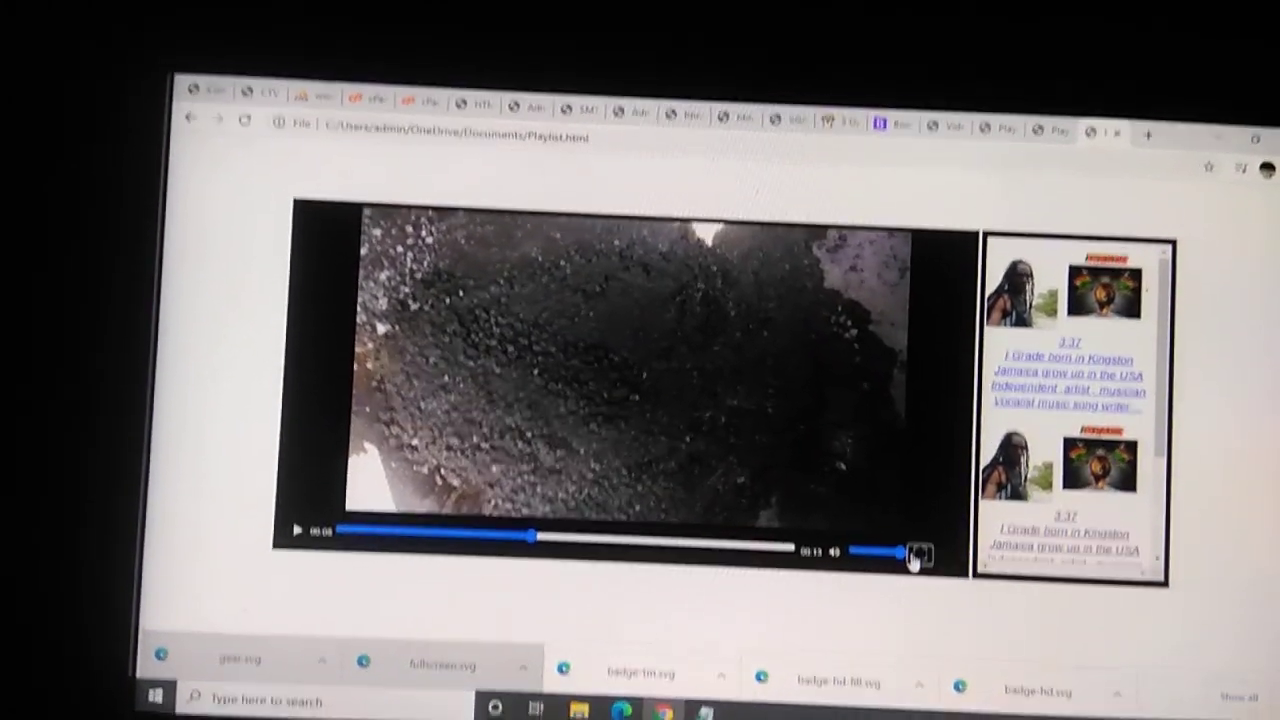
- Switch back to the Player-list.html page with the orange desert video
left_click(916, 552)
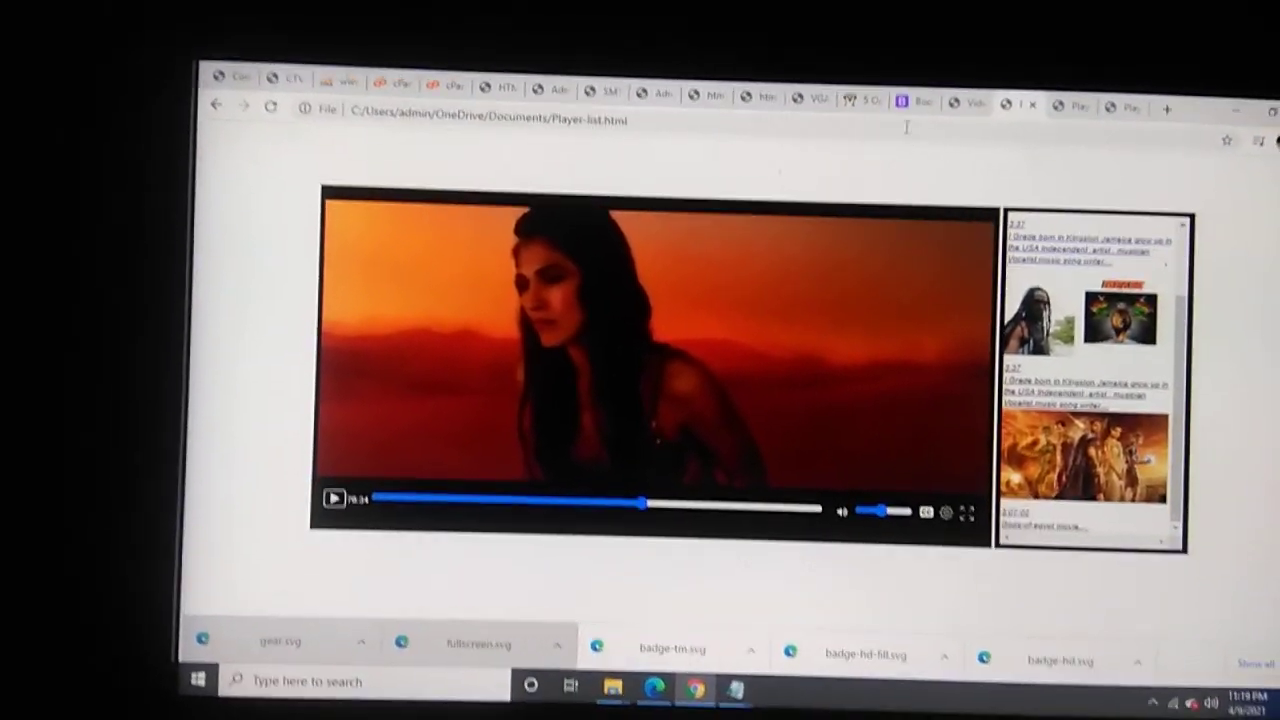
mouse_move(905, 104)
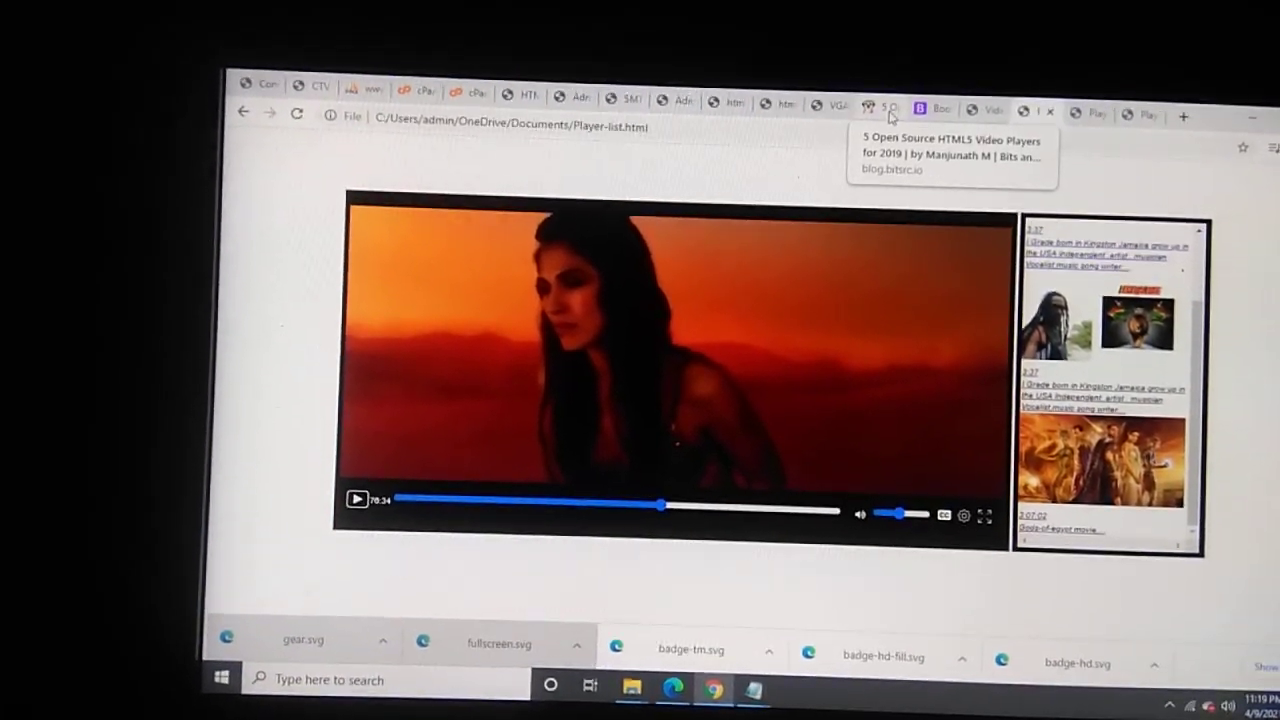
- Read the '5 Open Source HTML5 Video Players' article from Plyr through jPlayer
left_click(881, 108)
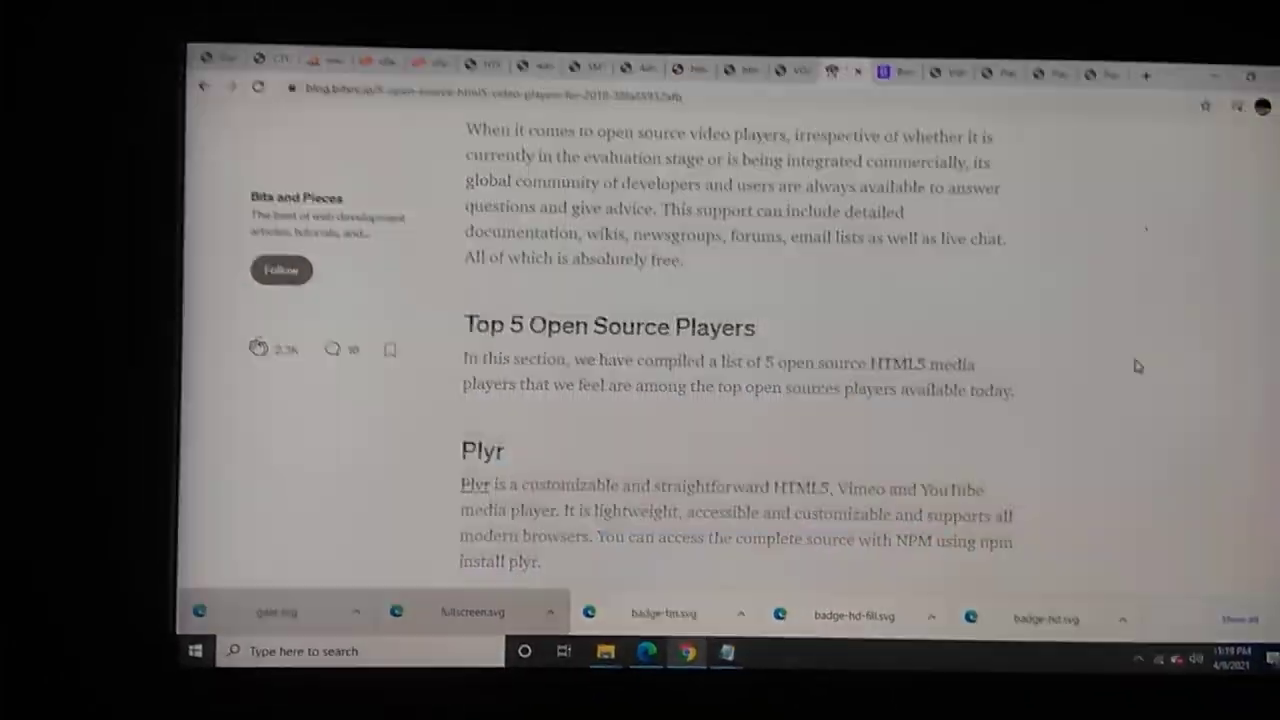
scroll("down", 3)
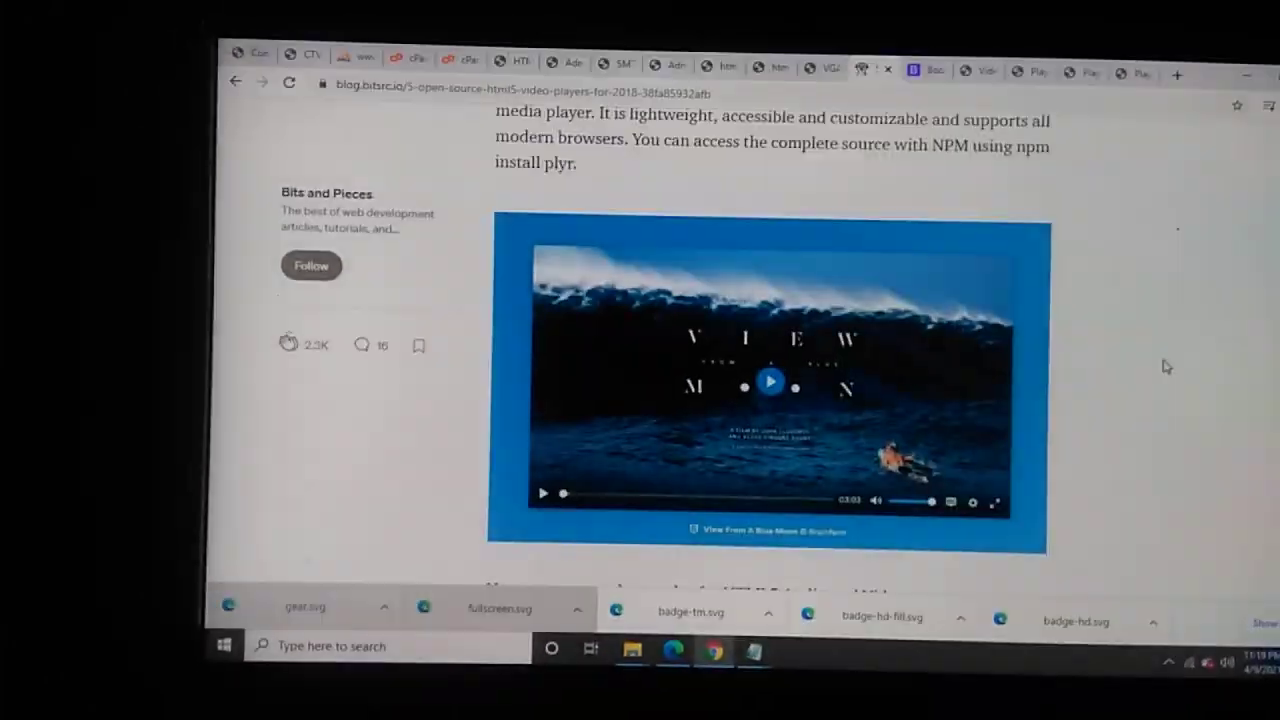
scroll("down", 3)
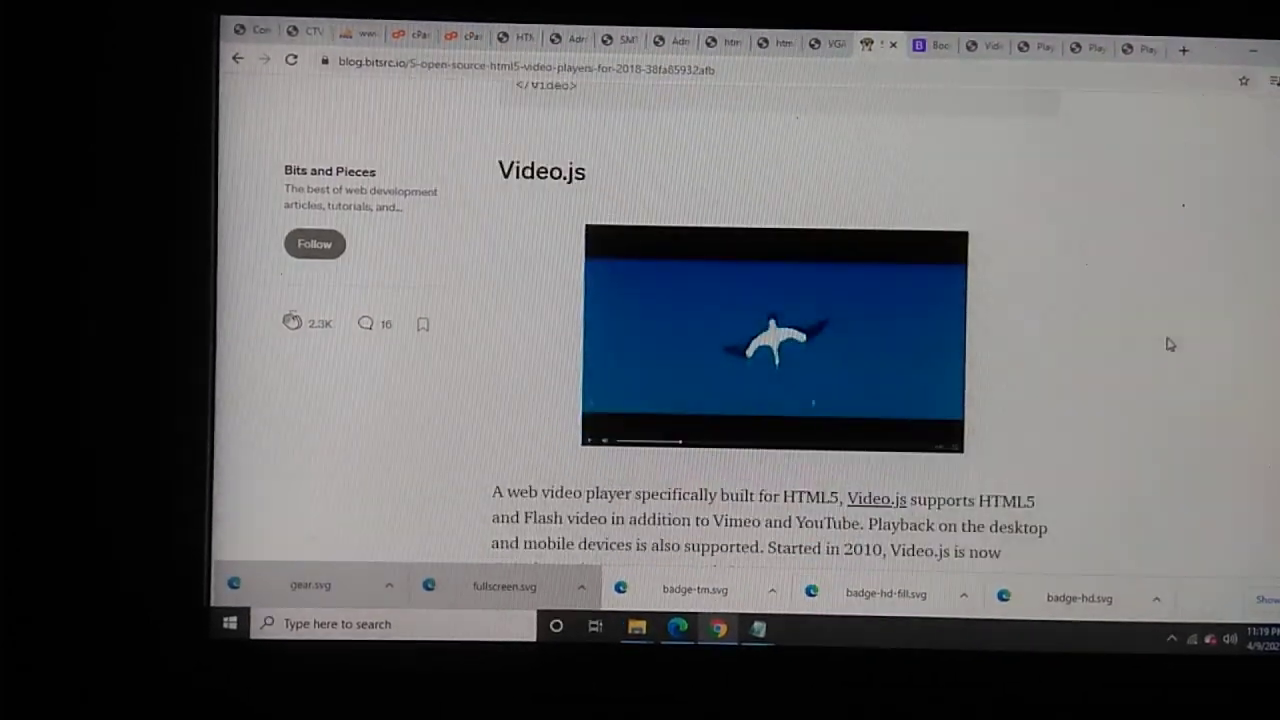
scroll("down", 3)
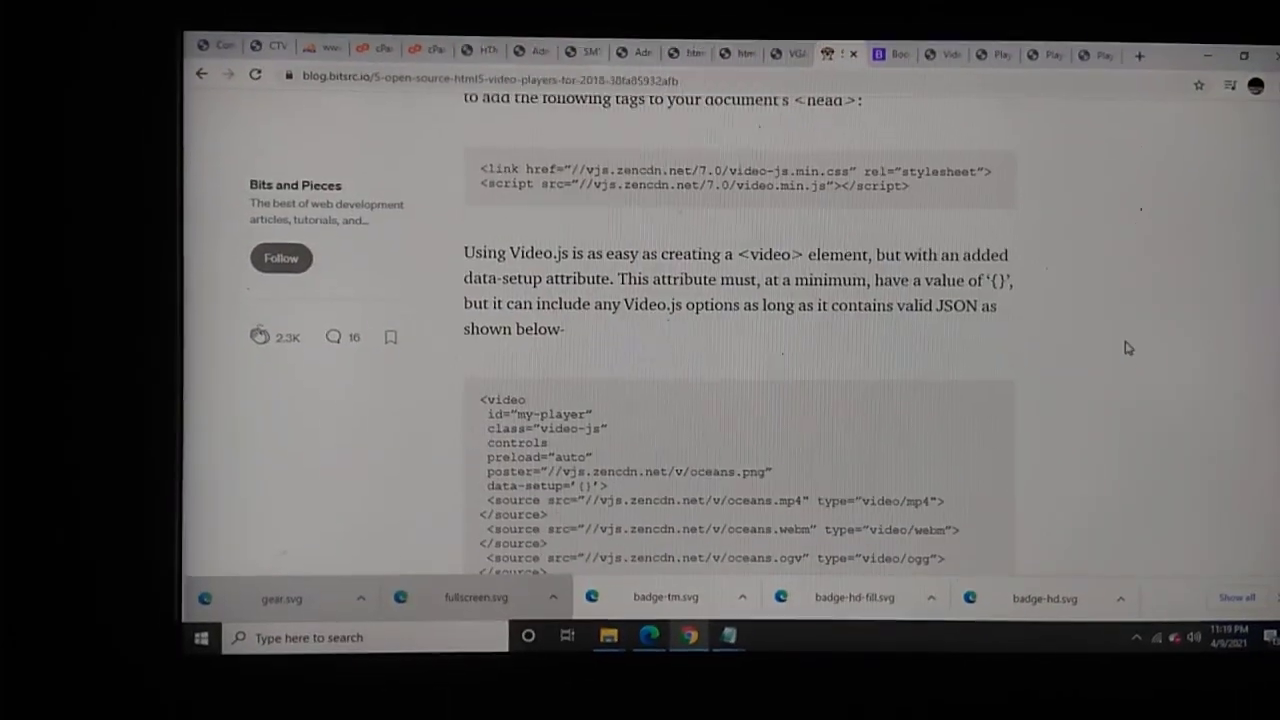
scroll("down", 3)
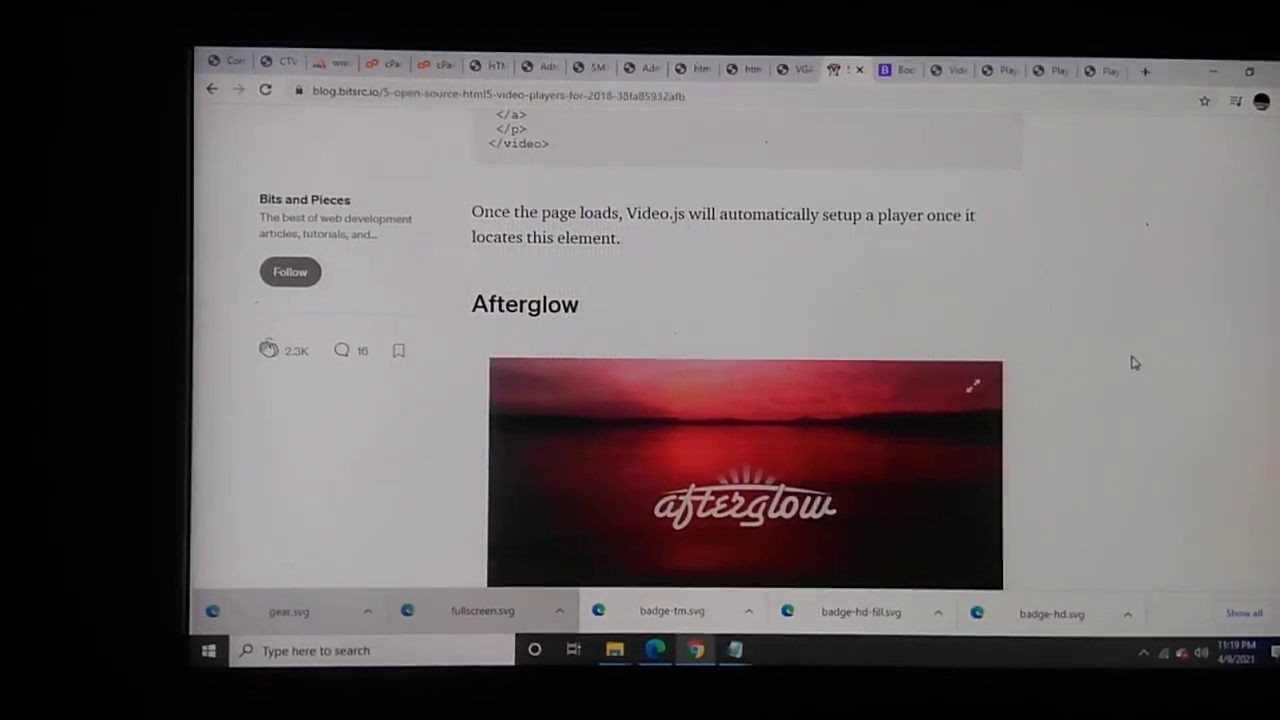
left_click(744, 475)
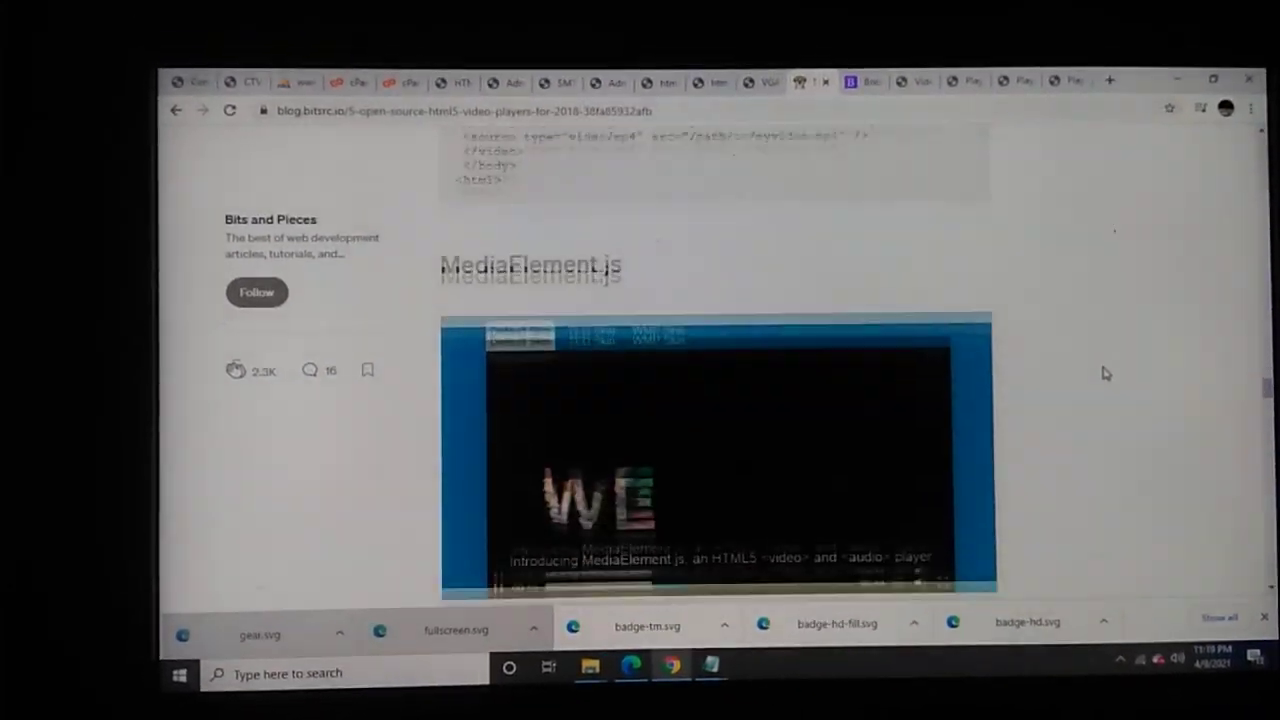
scroll("down", 3)
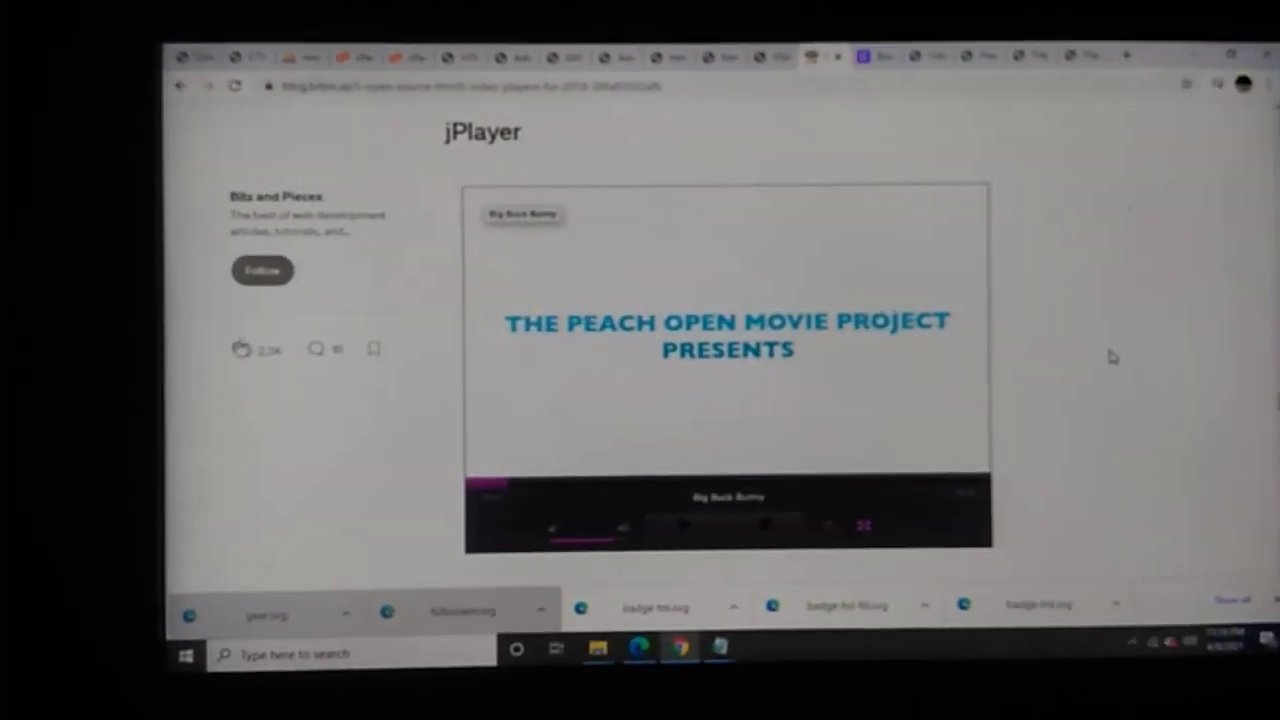
scroll("down", 3)
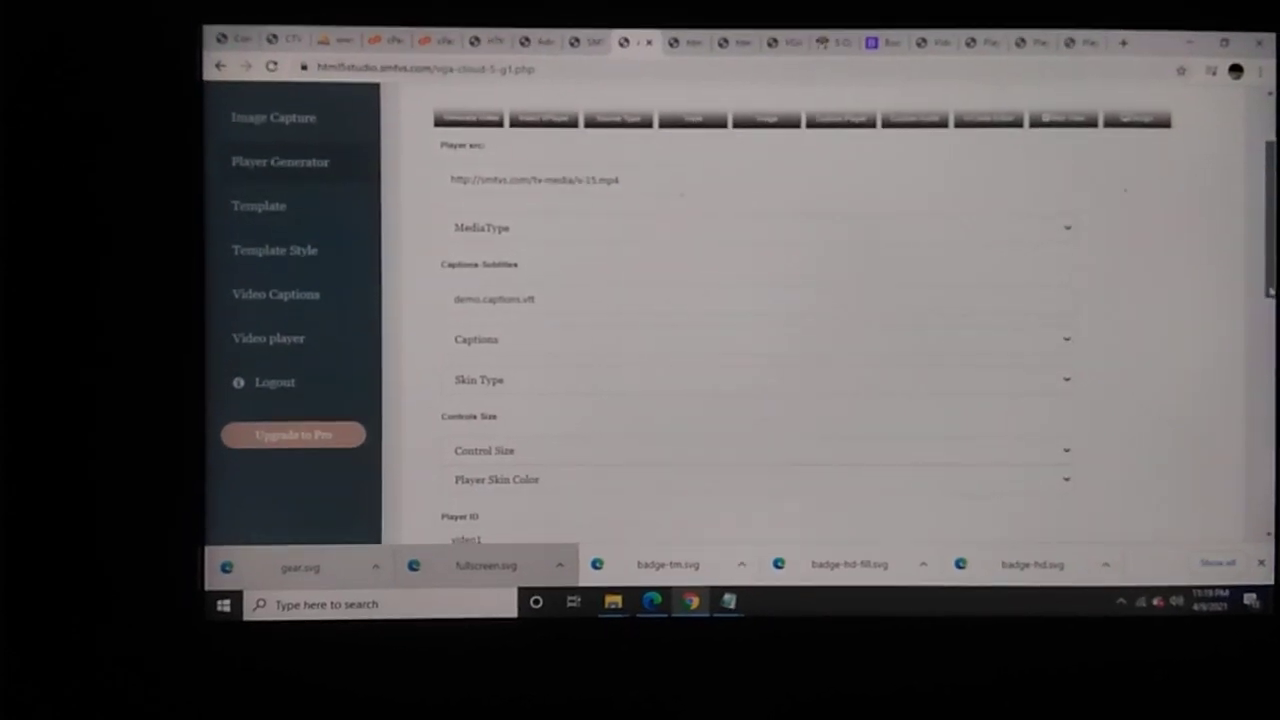
scroll("down", 3)
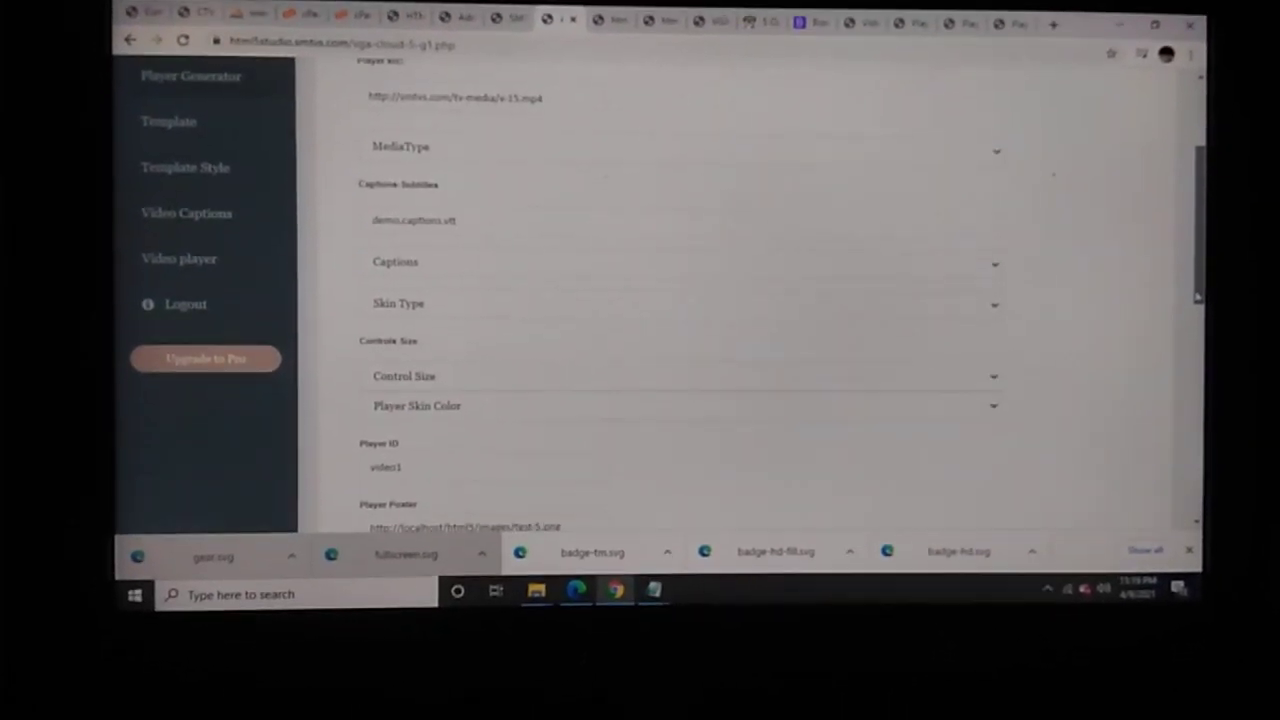
scroll("up", 3)
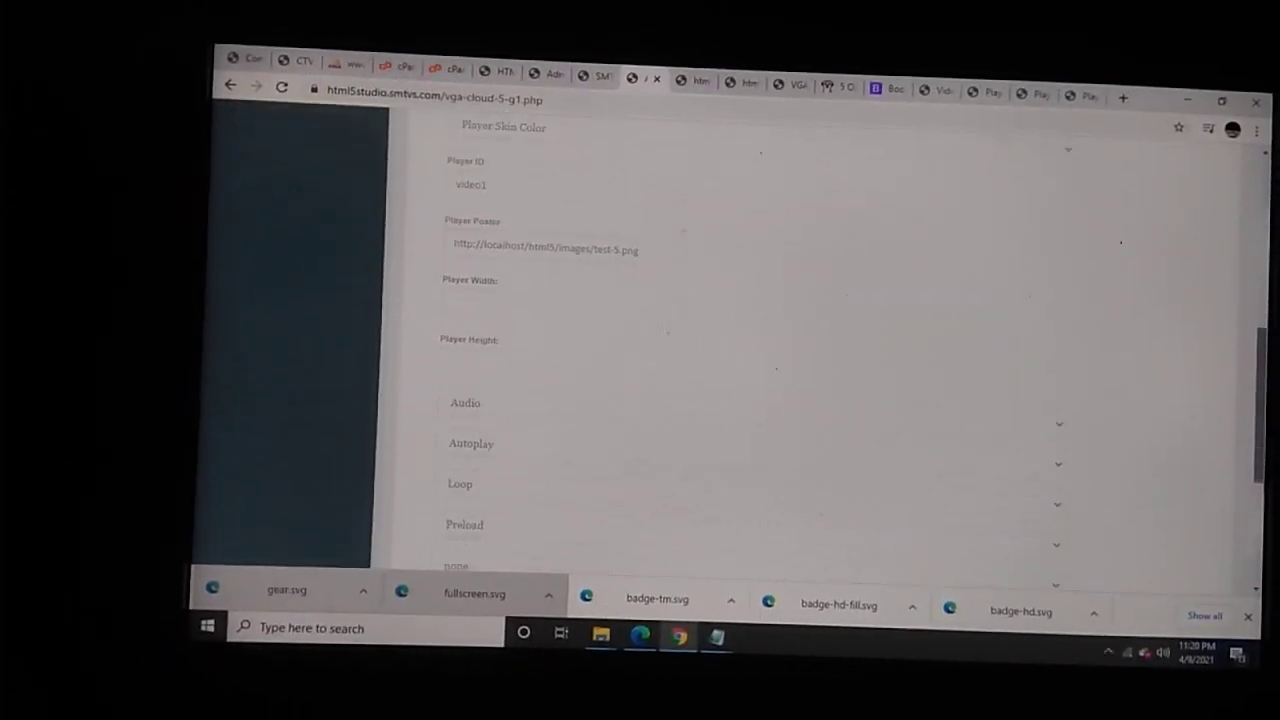
scroll("down", 3)
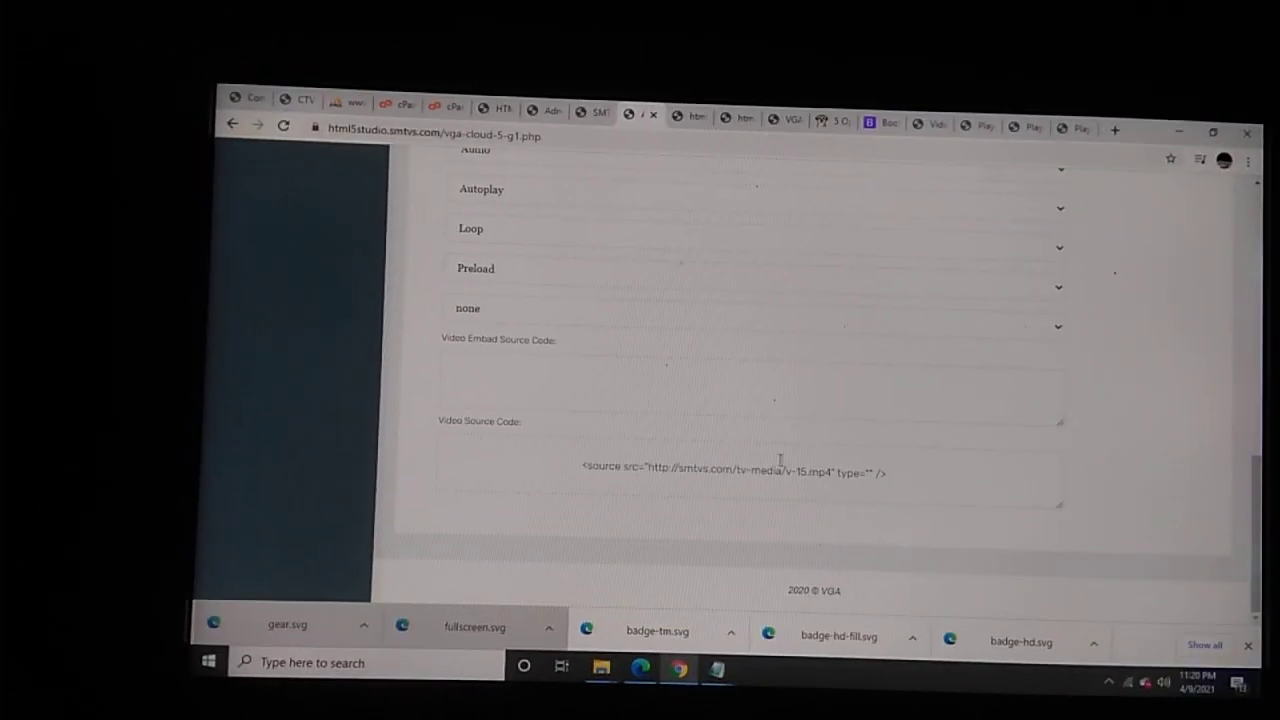
triple_click(730, 472)
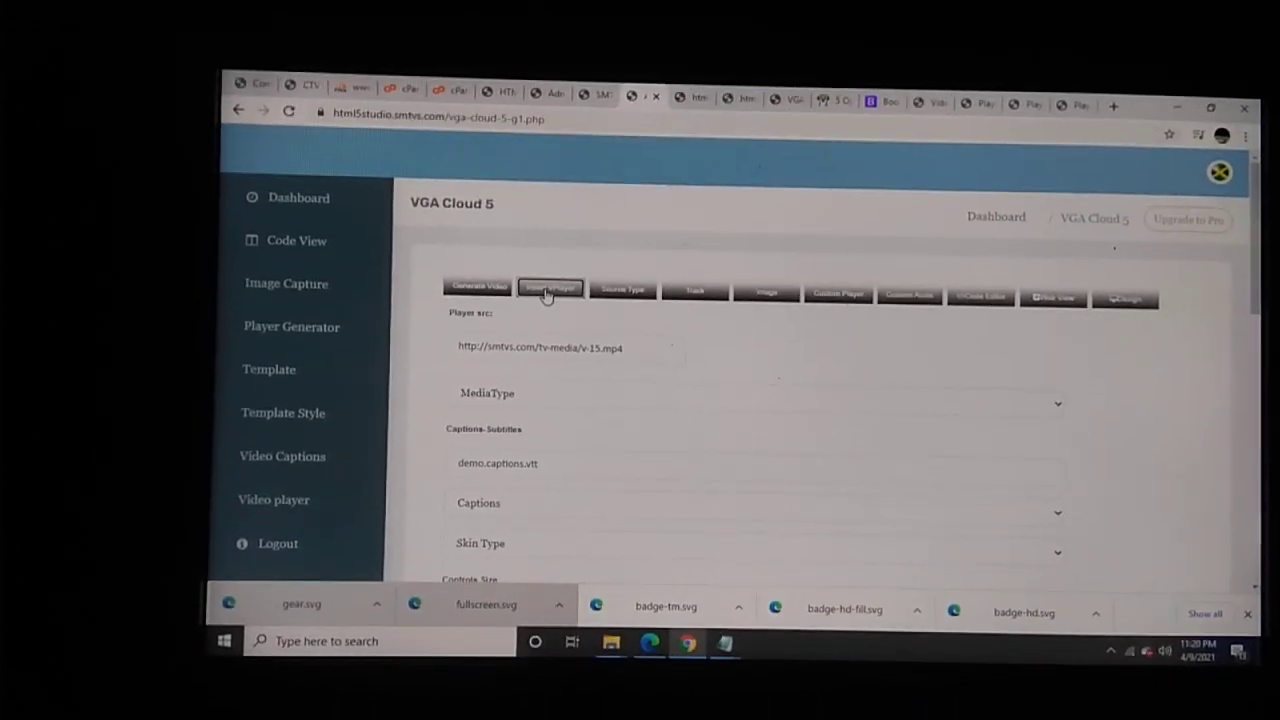
- Review the generated video embed code with its source, then open the empty Code View editor
scroll("down", 3)
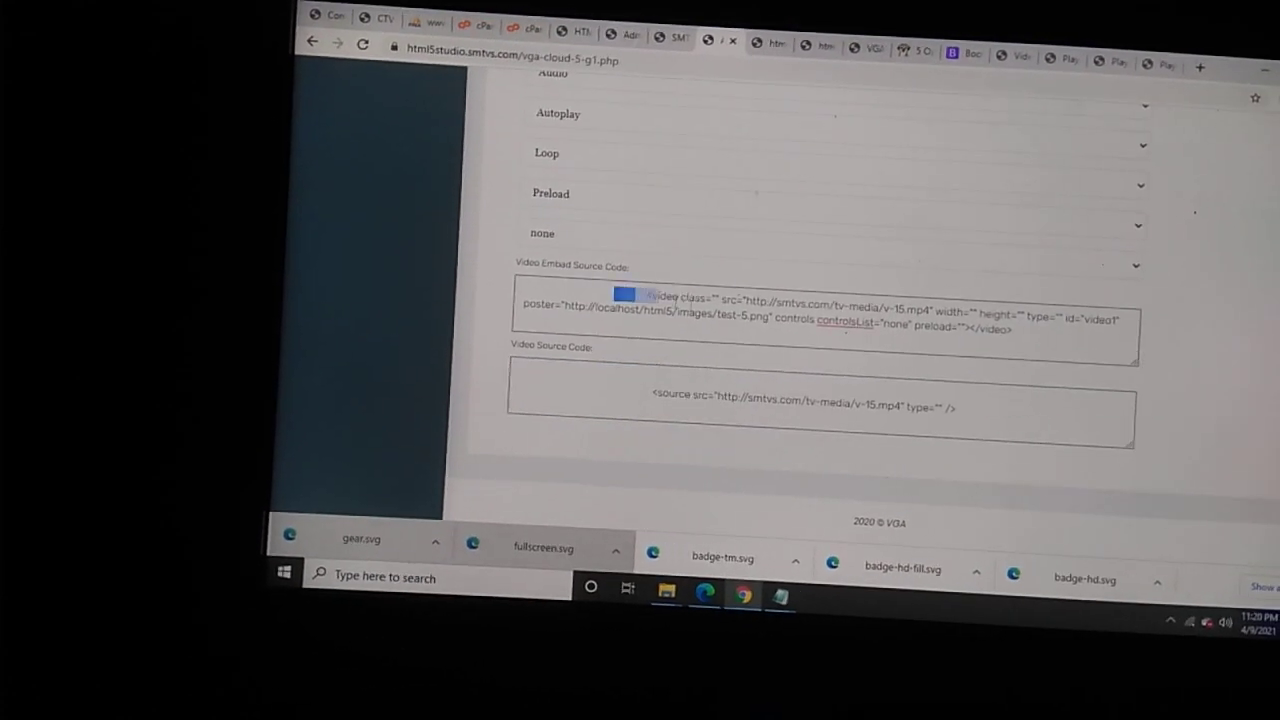
triple_click(820, 318)
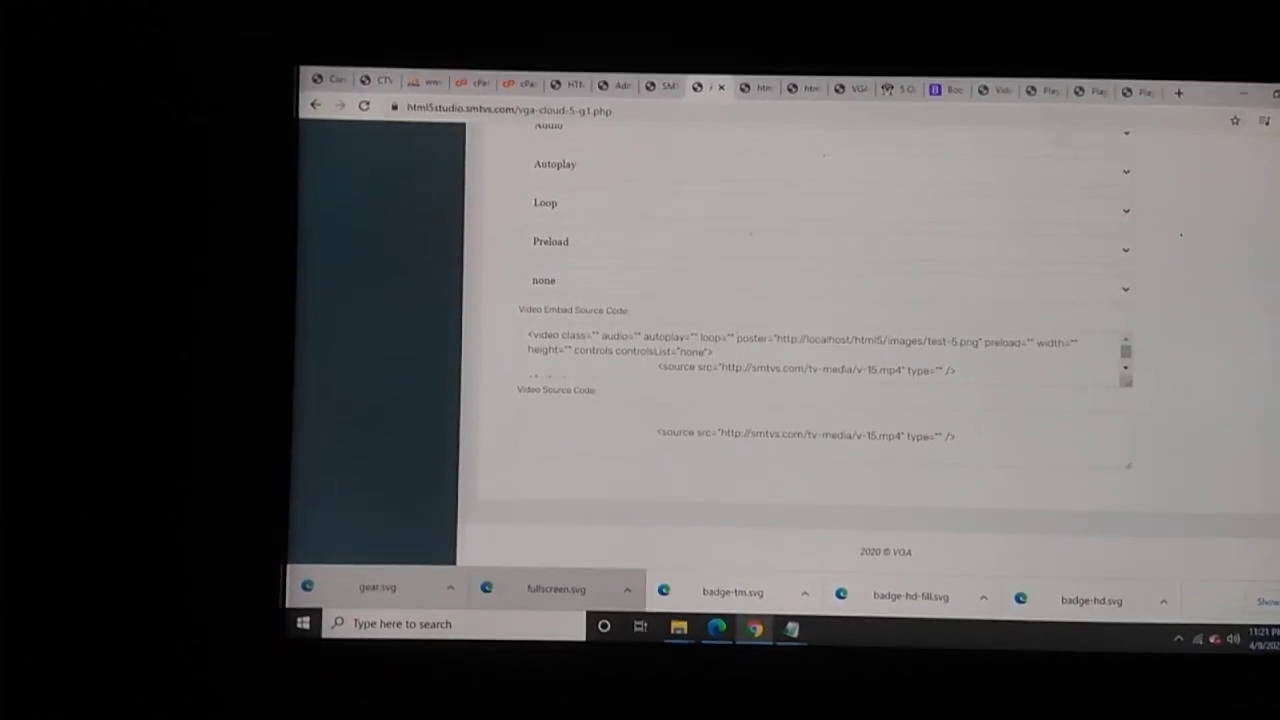
triple_click(805, 449)
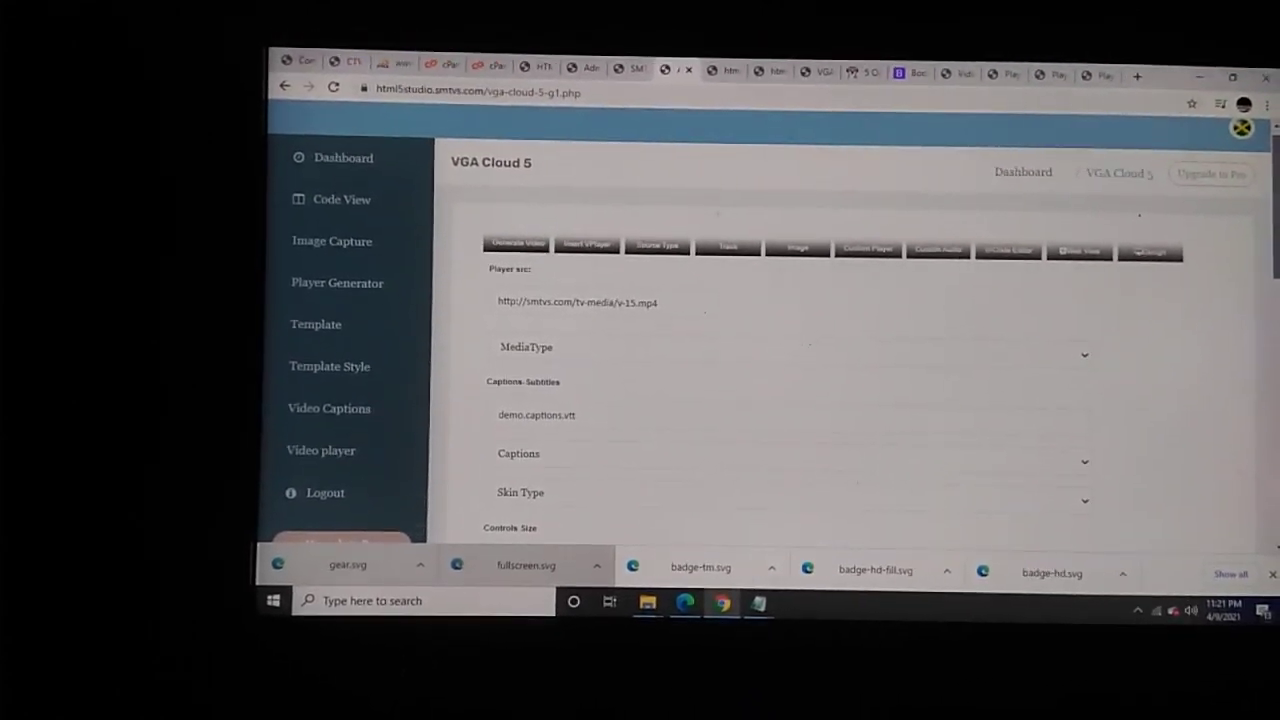
left_click(342, 199)
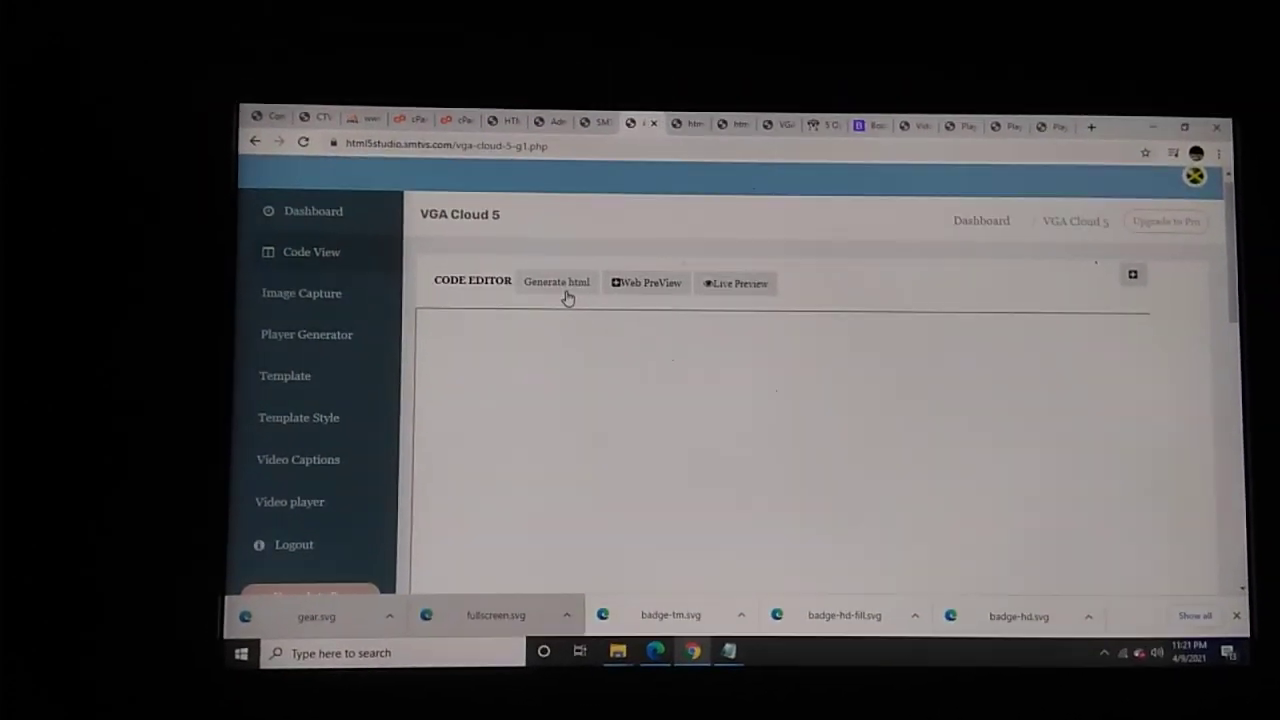
- Use Generate html to produce the complete page source in the Code Editor
left_click(556, 282)
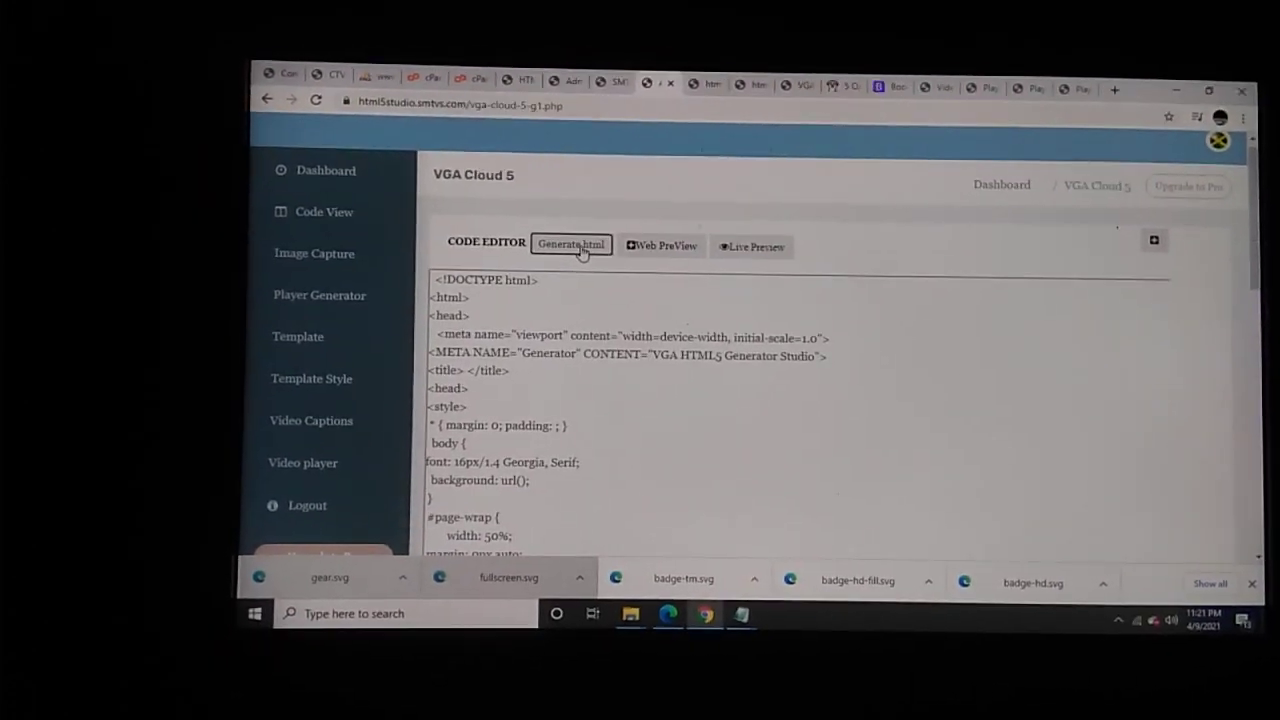
left_click(571, 245)
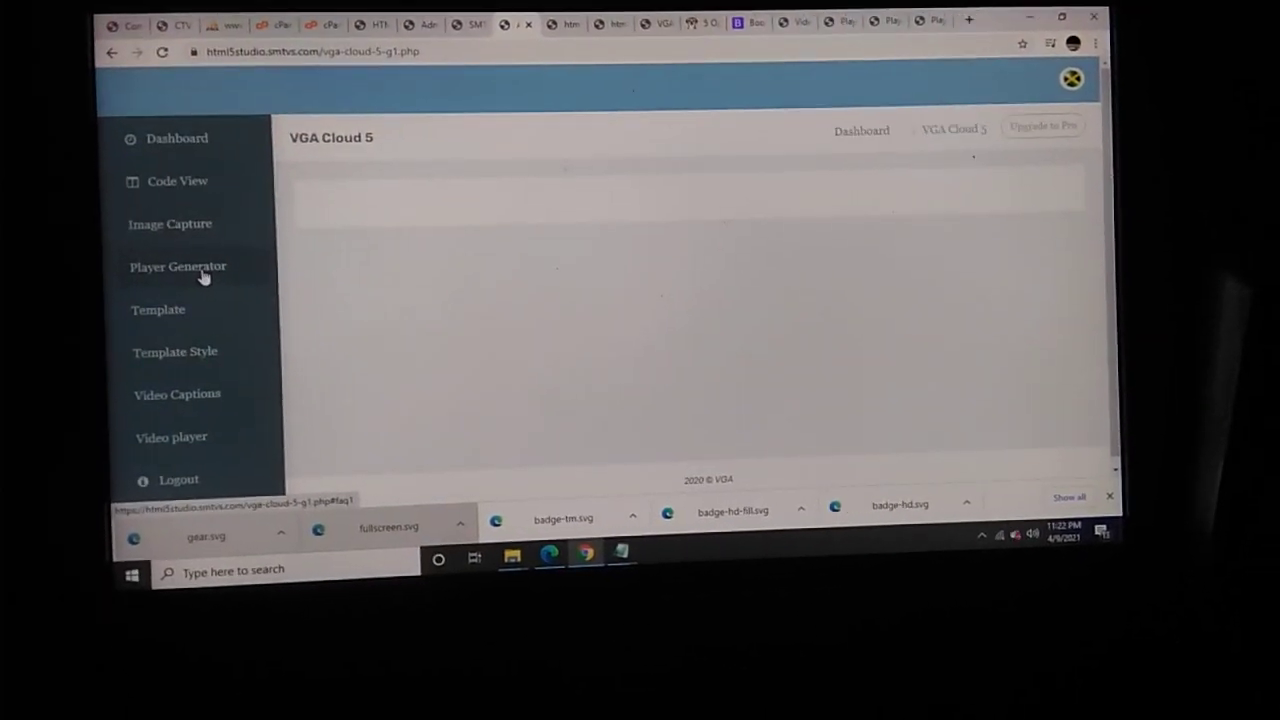
- Give the player a skin with red controls in Player Generator and open Template settings
left_click(178, 266)
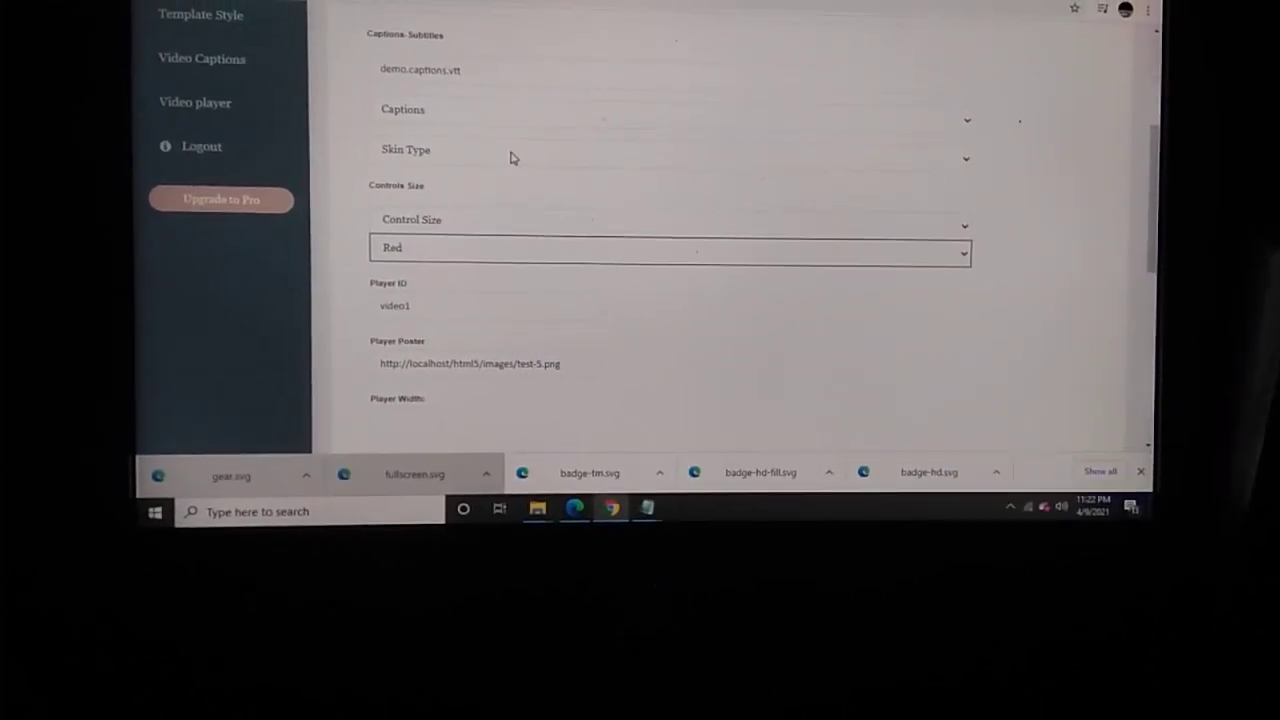
left_click(665, 157)
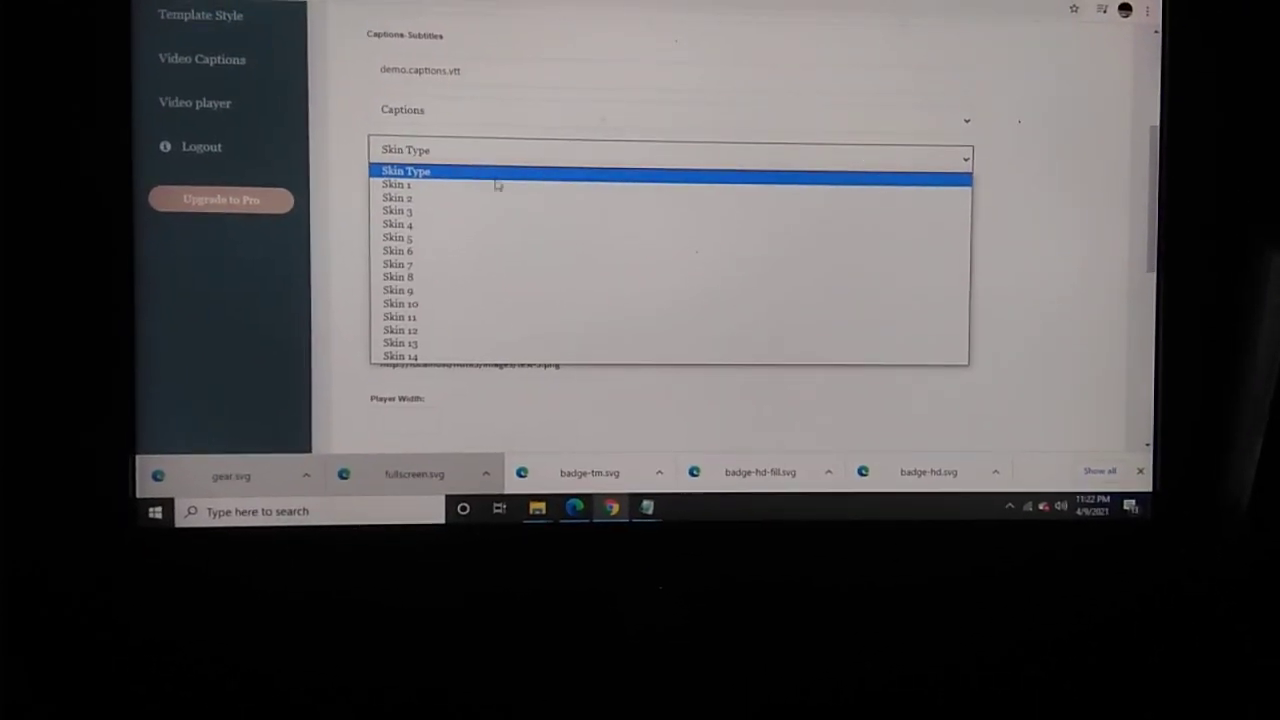
left_click(396, 210)
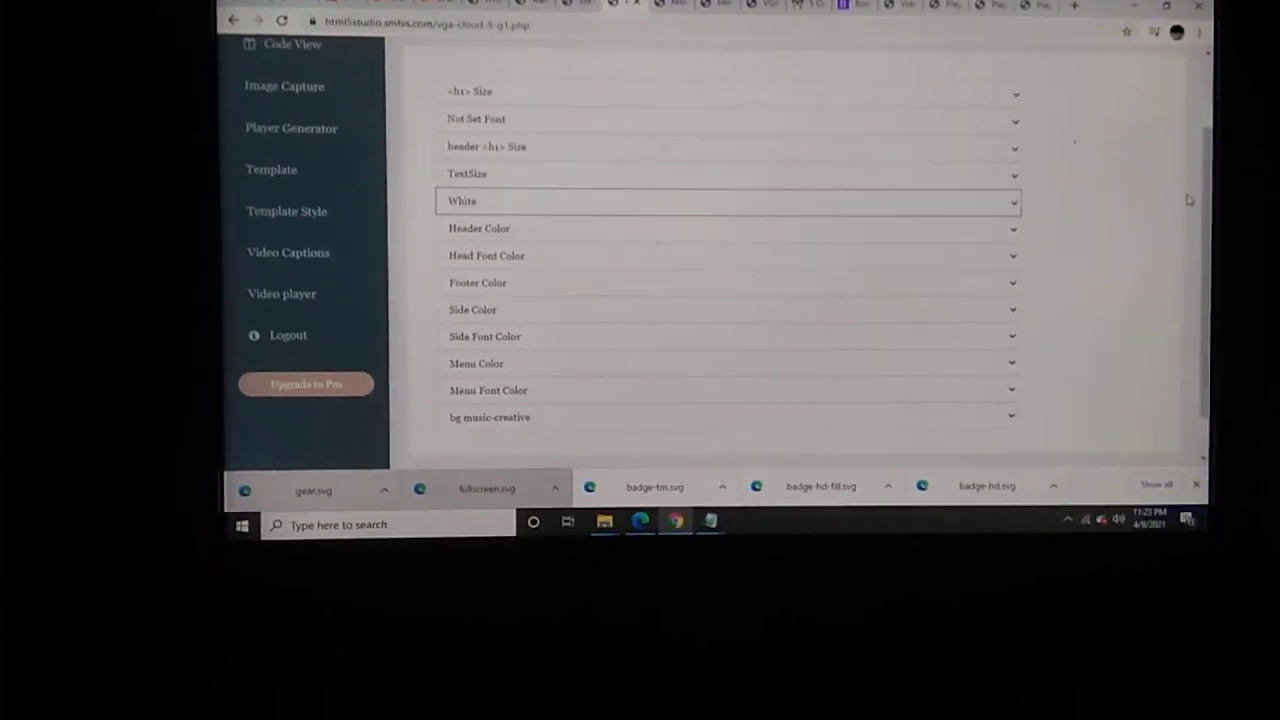
left_click(295, 178)
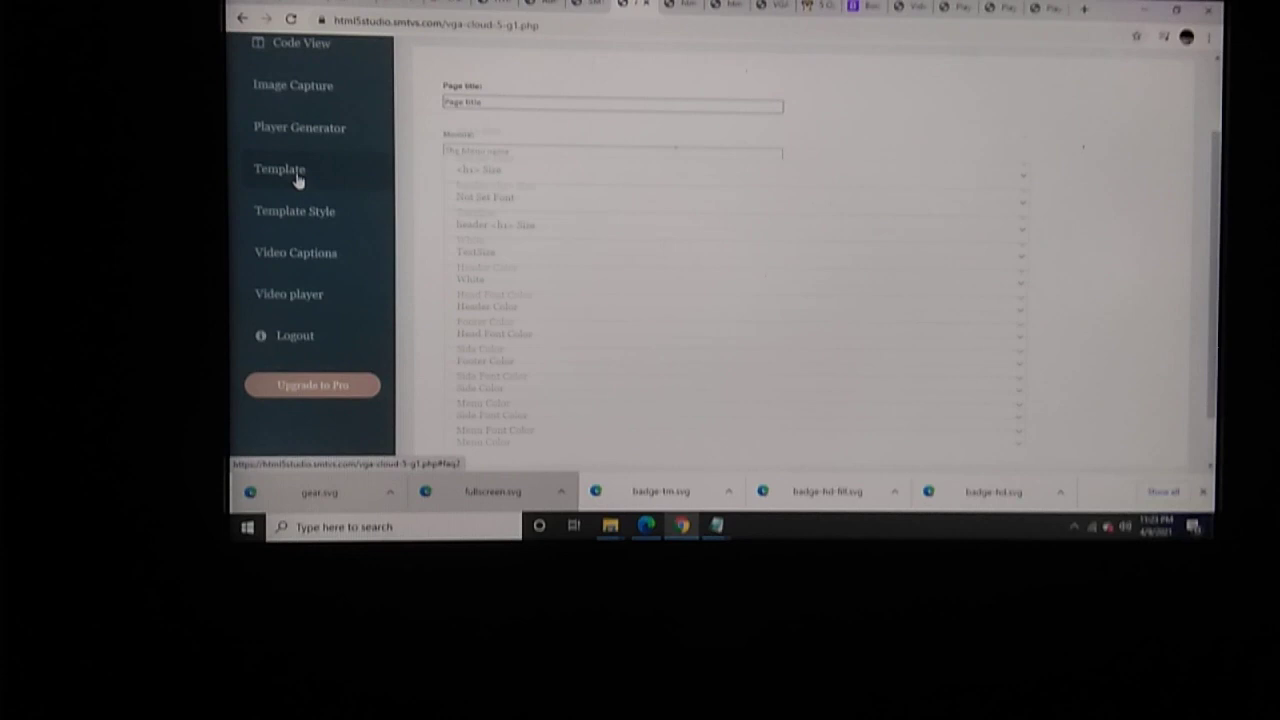
- Inspect the regenerated HTML and CSS styling the controls bar red in Code View
scroll("down", 3)
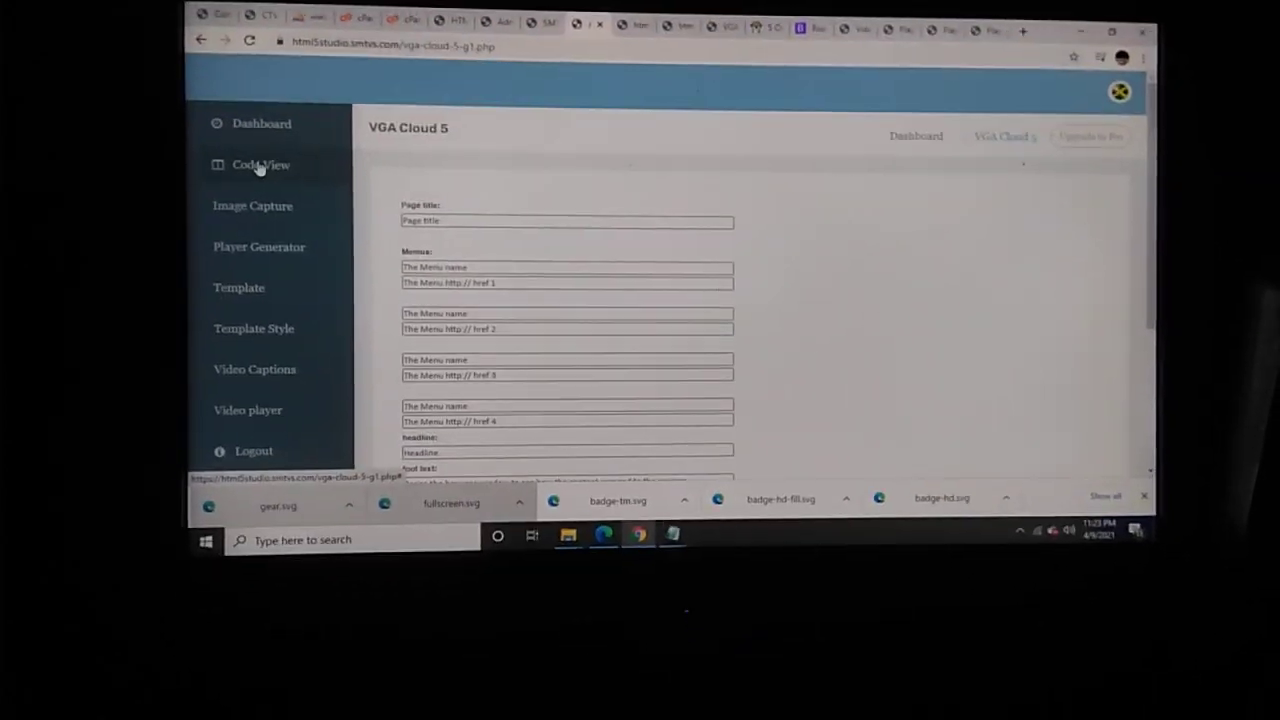
left_click(260, 164)
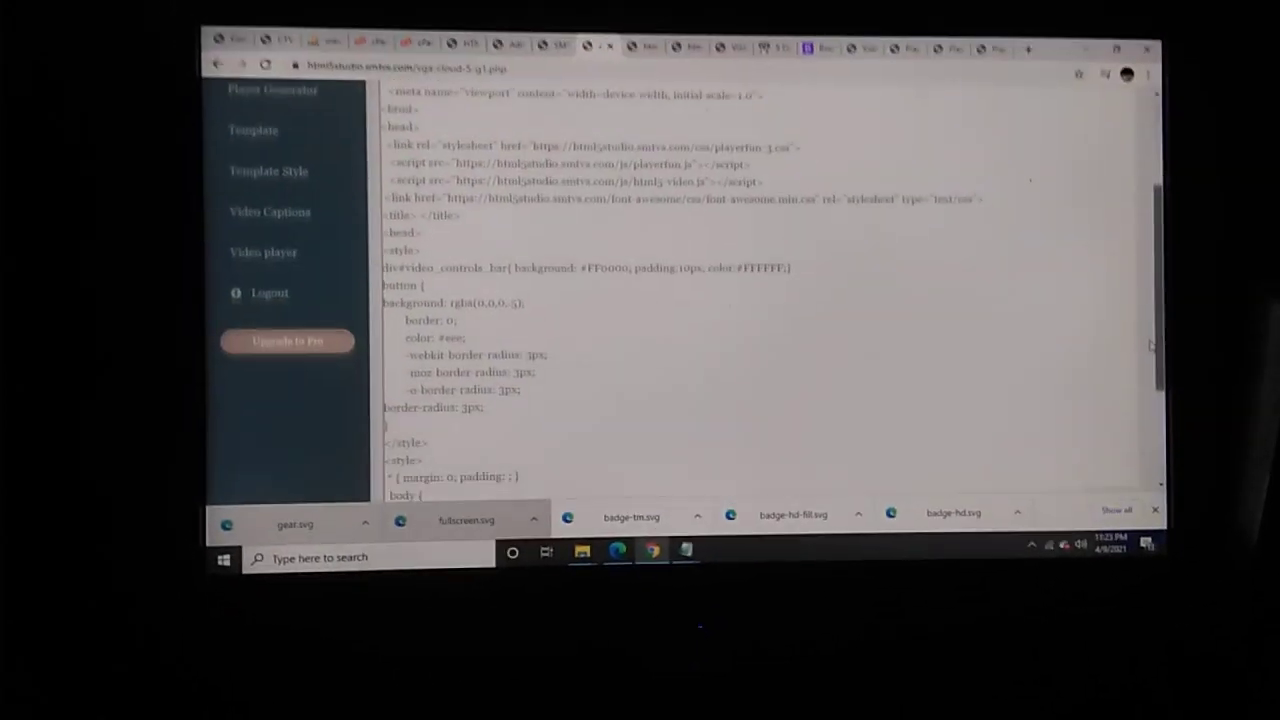
scroll("down", 3)
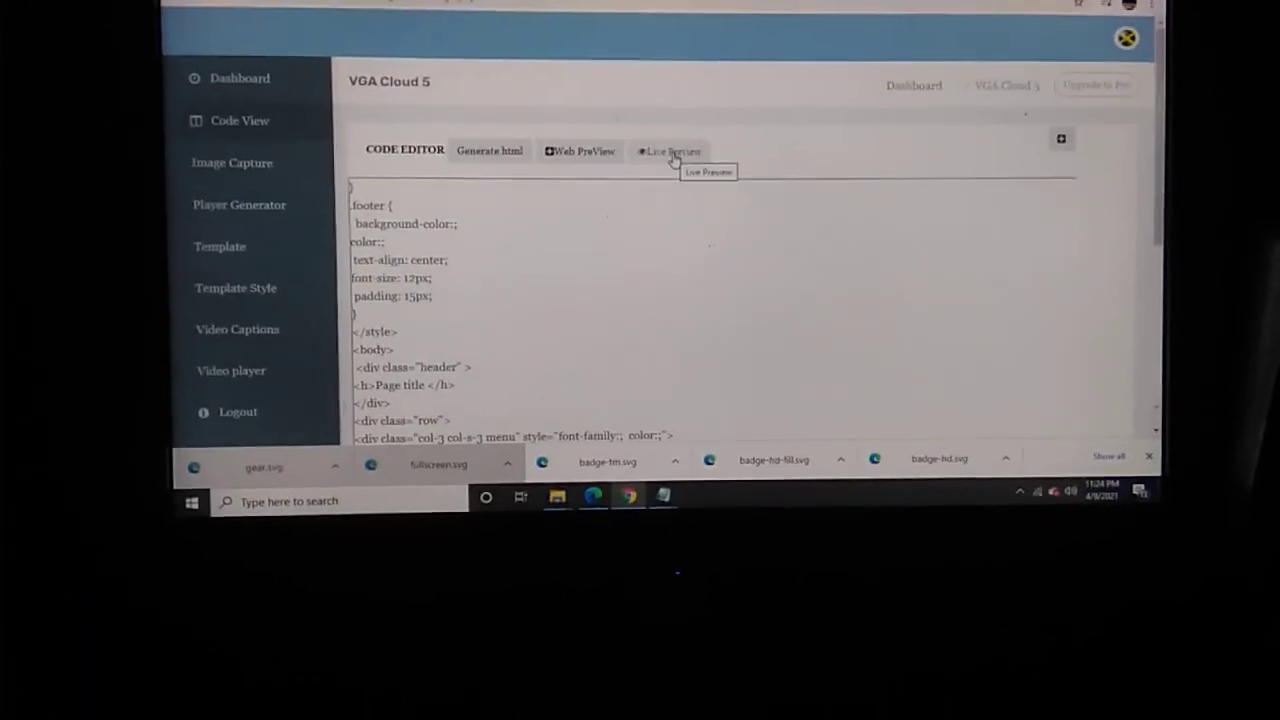
left_click(670, 151)
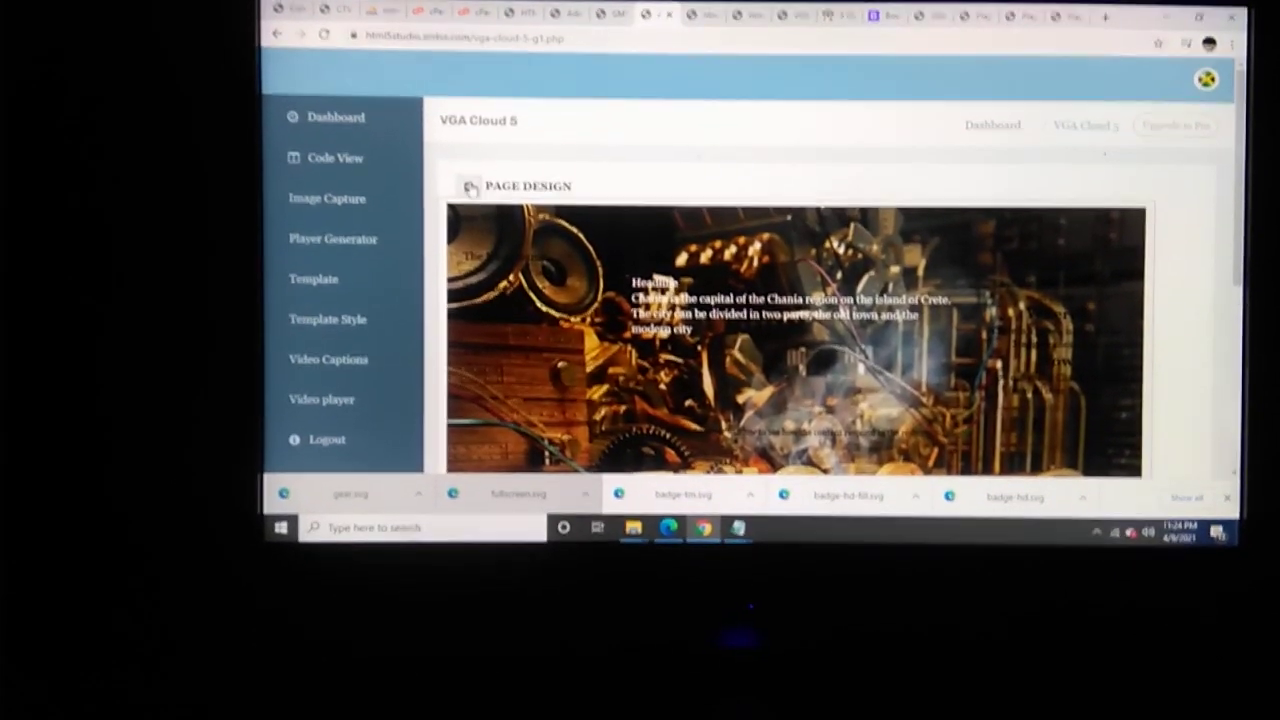
- View the live Page Design preview and reopen the background music dropdown
left_click(335, 159)
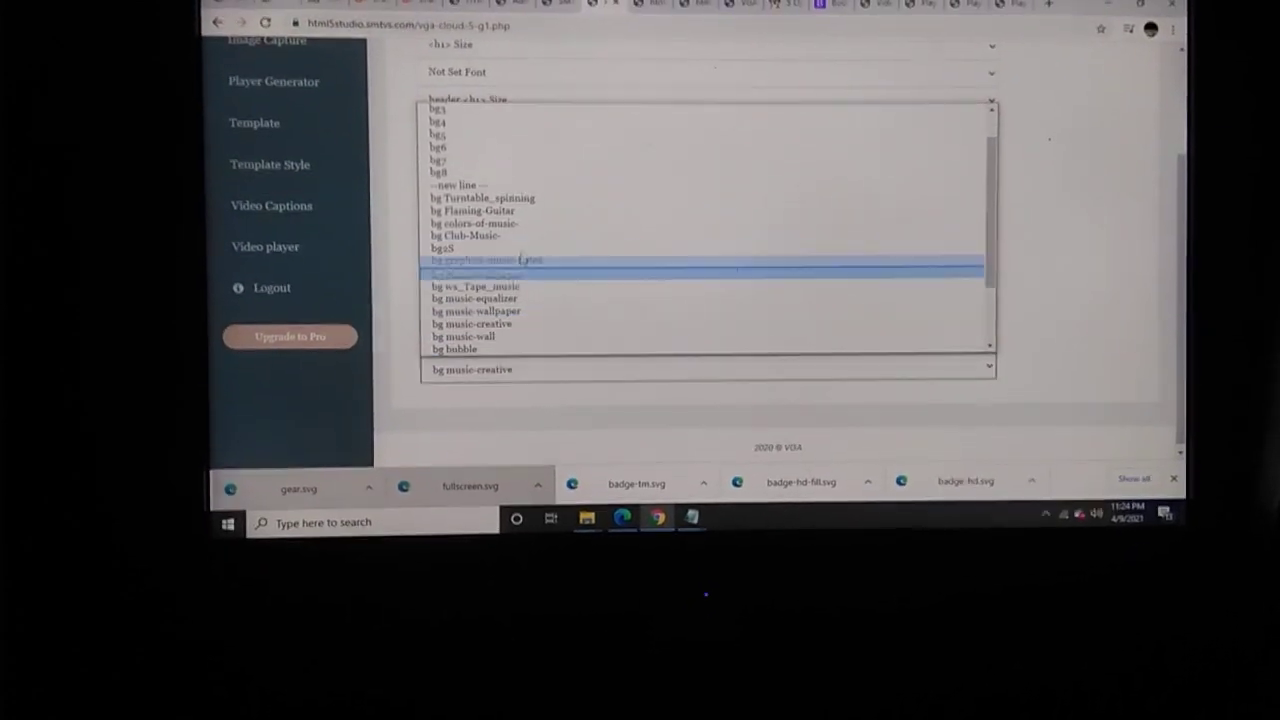
- Set the background to colors-of-music, revisit Player Generator, and return to Template content
left_click(466, 241)
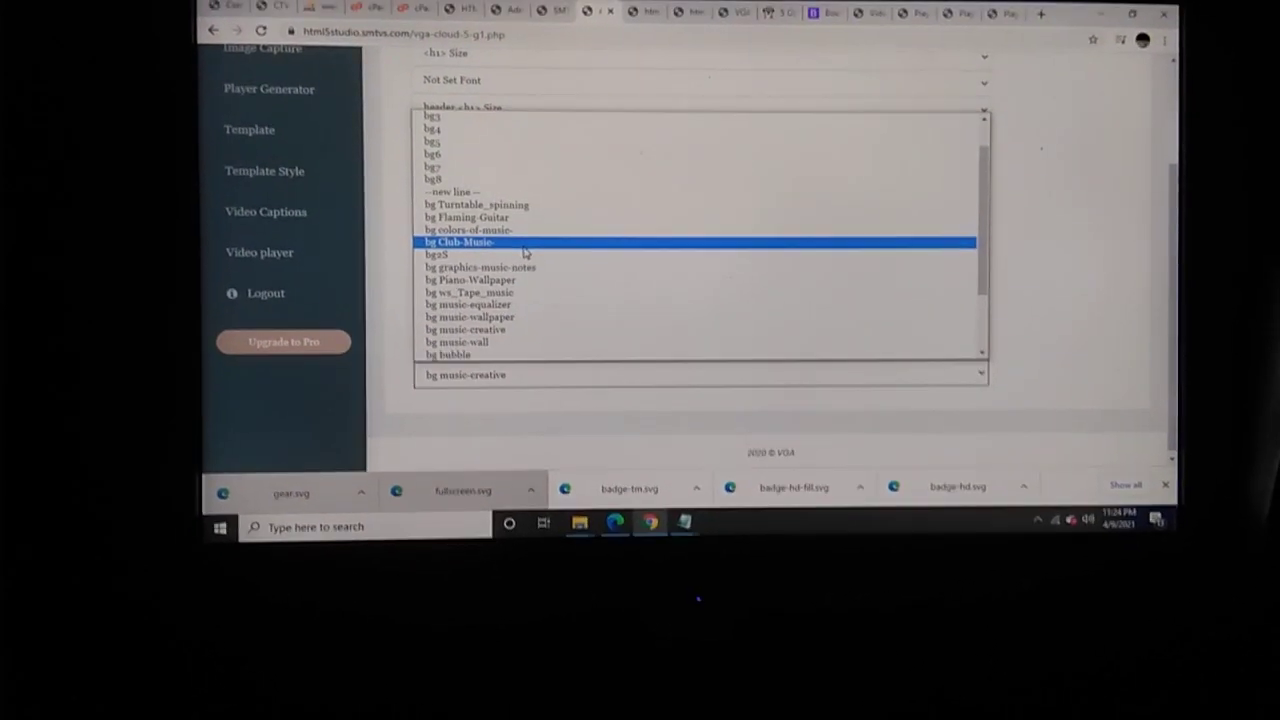
left_click(465, 225)
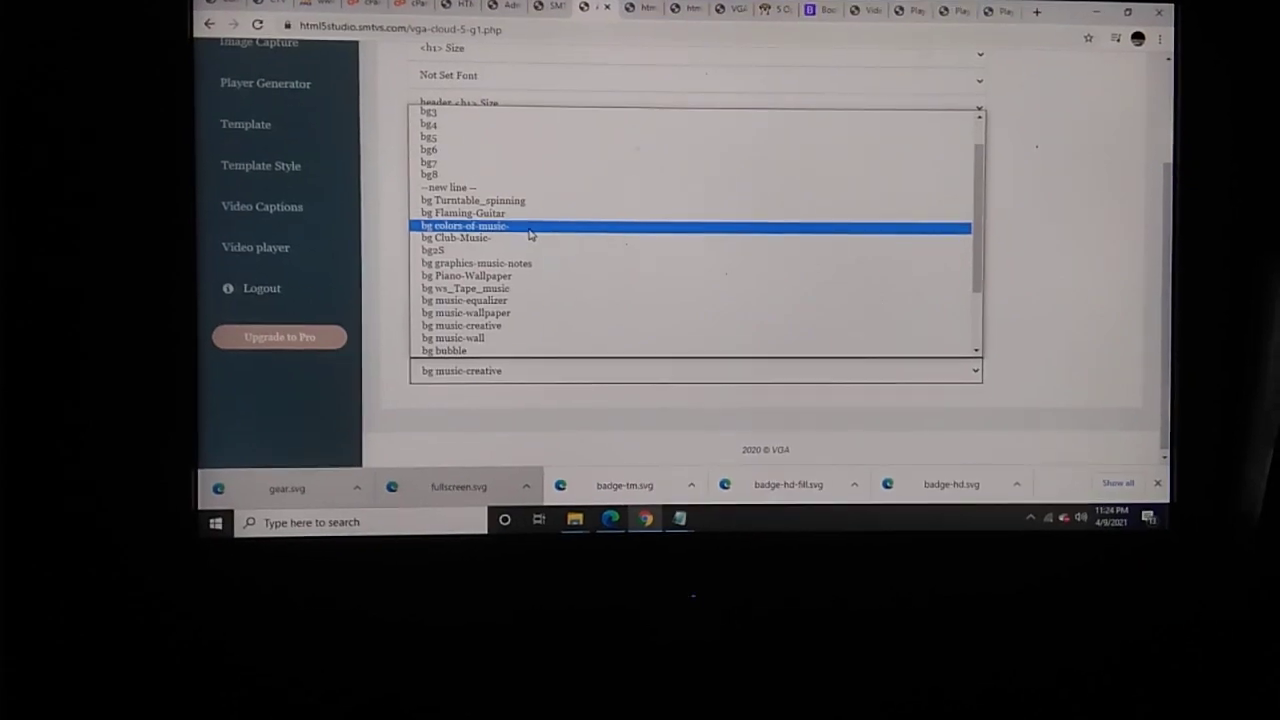
left_click(465, 225)
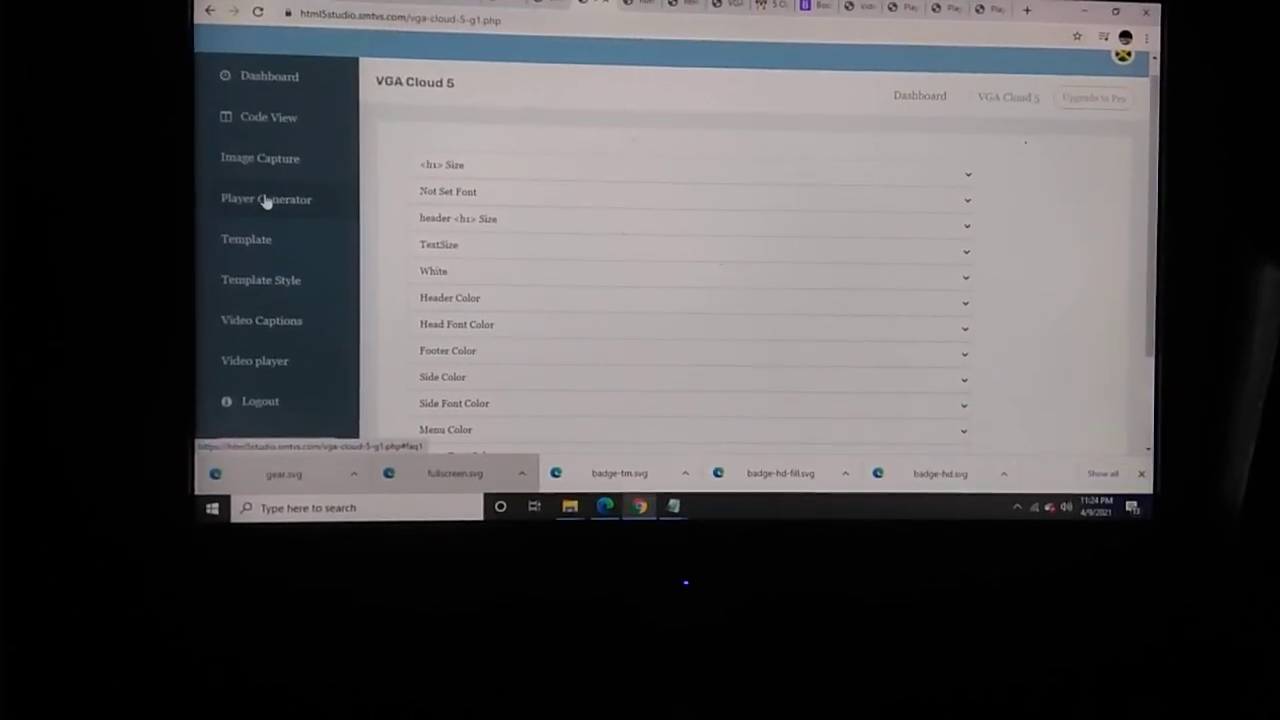
left_click(266, 198)
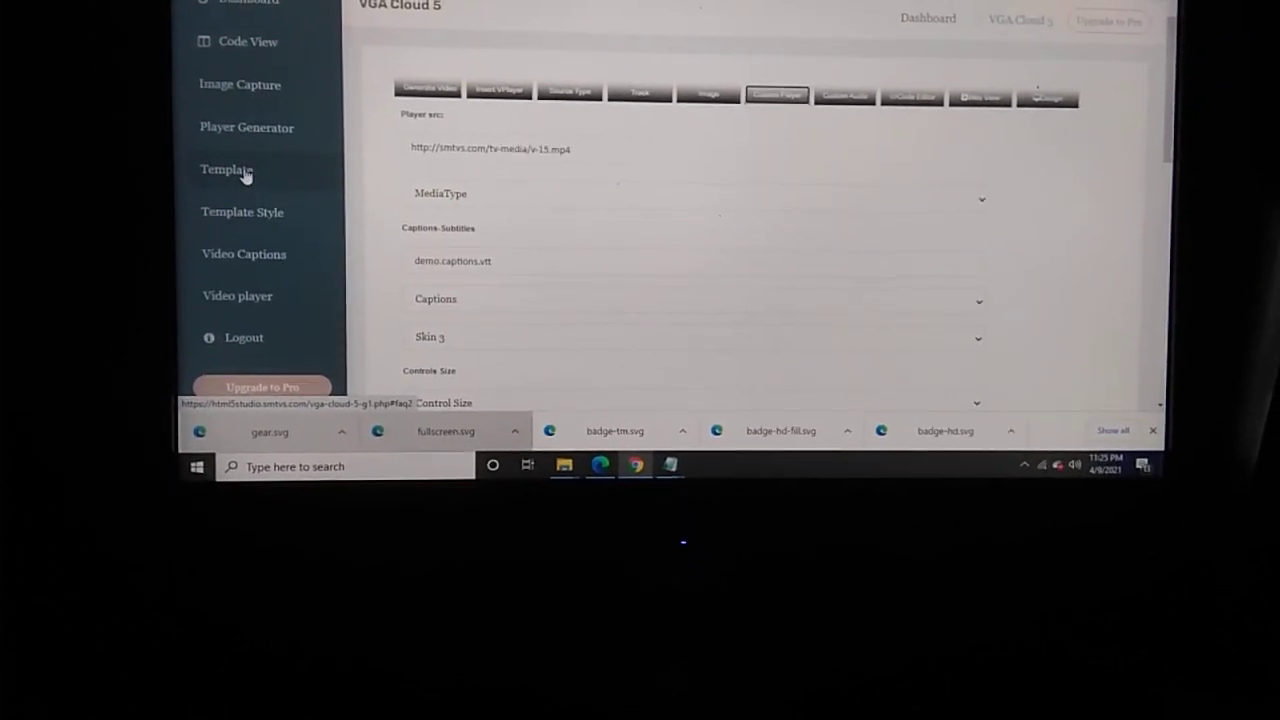
left_click(227, 169)
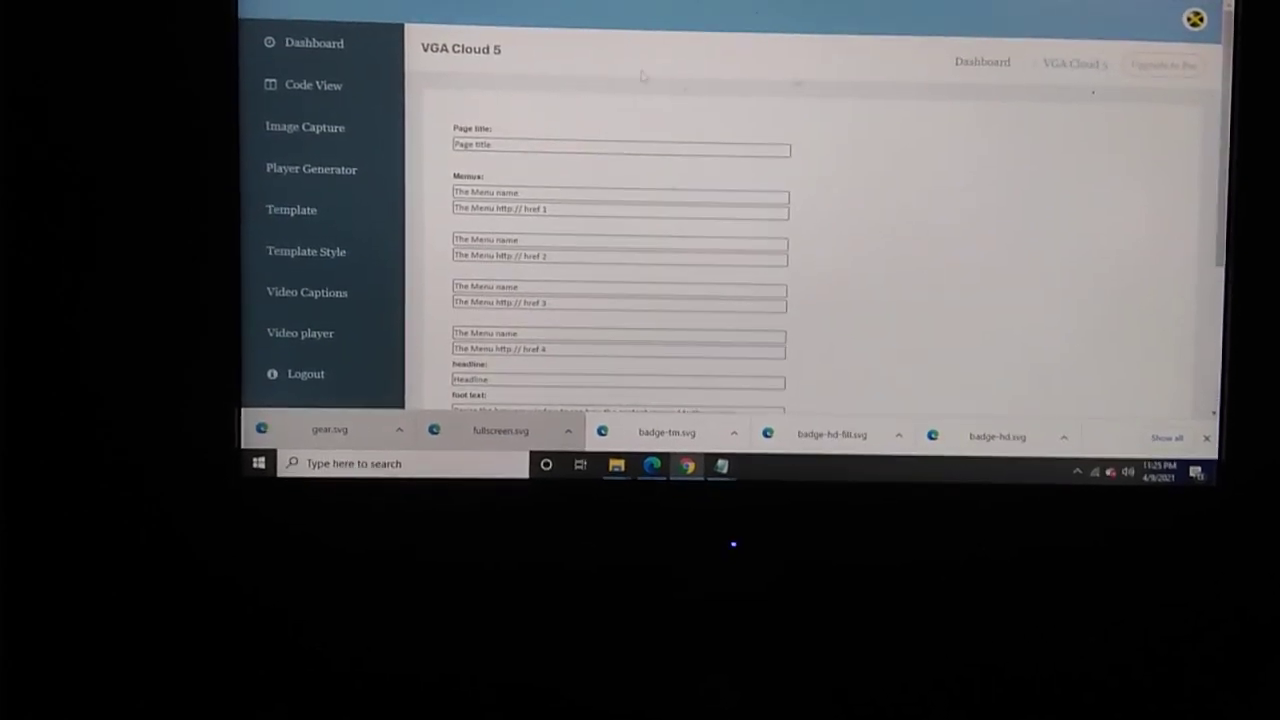
- Review the generated page code and live preview, then scroll the Player Skin Color list to the greens
left_click(313, 85)
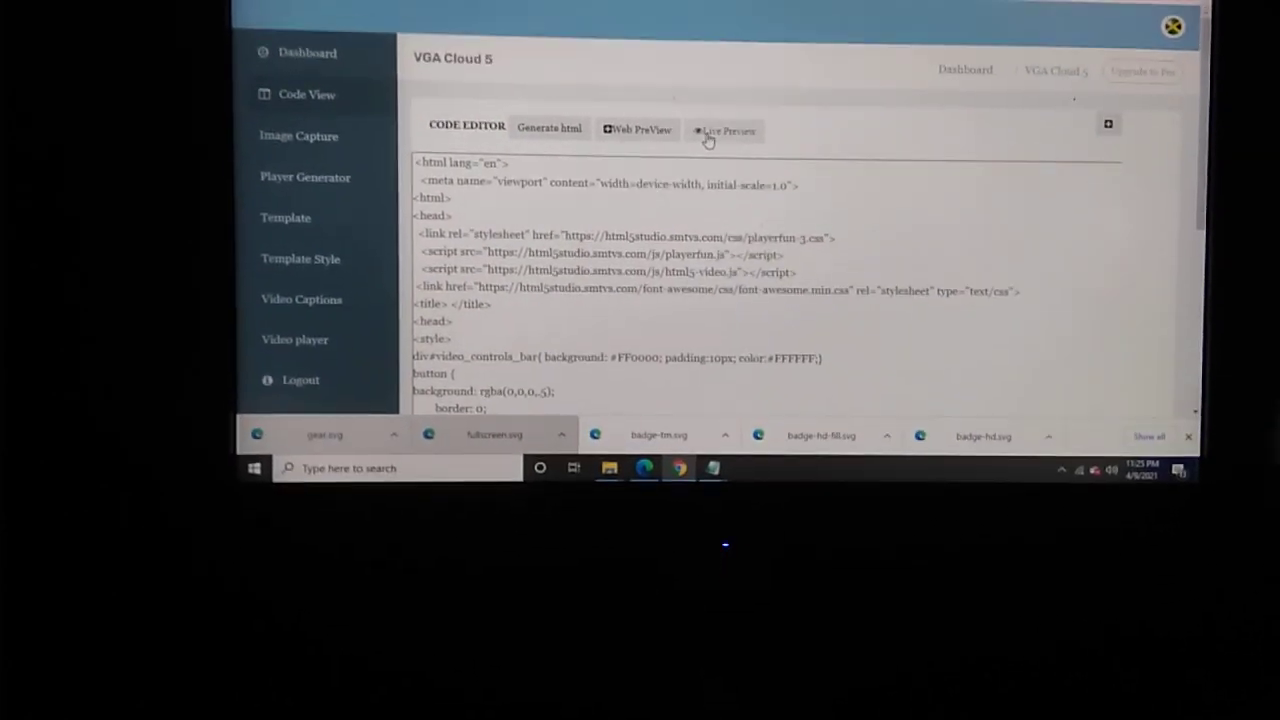
left_click(727, 130)
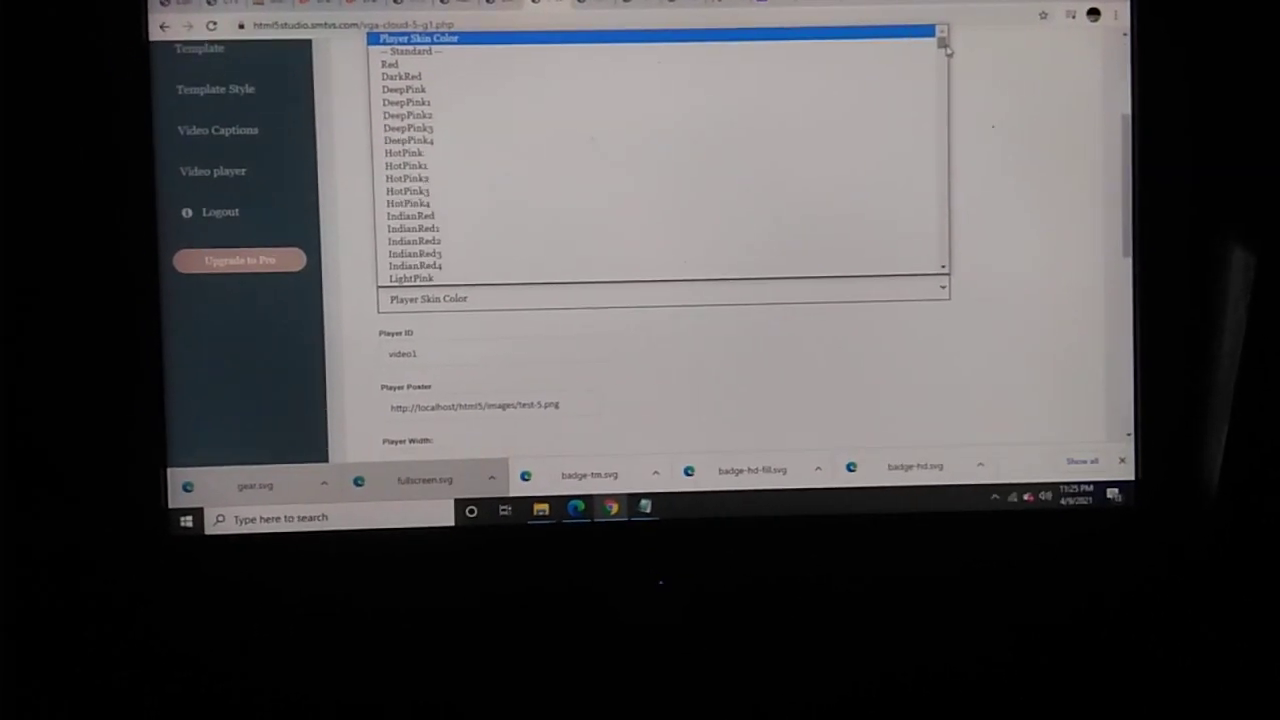
scroll("down", 3)
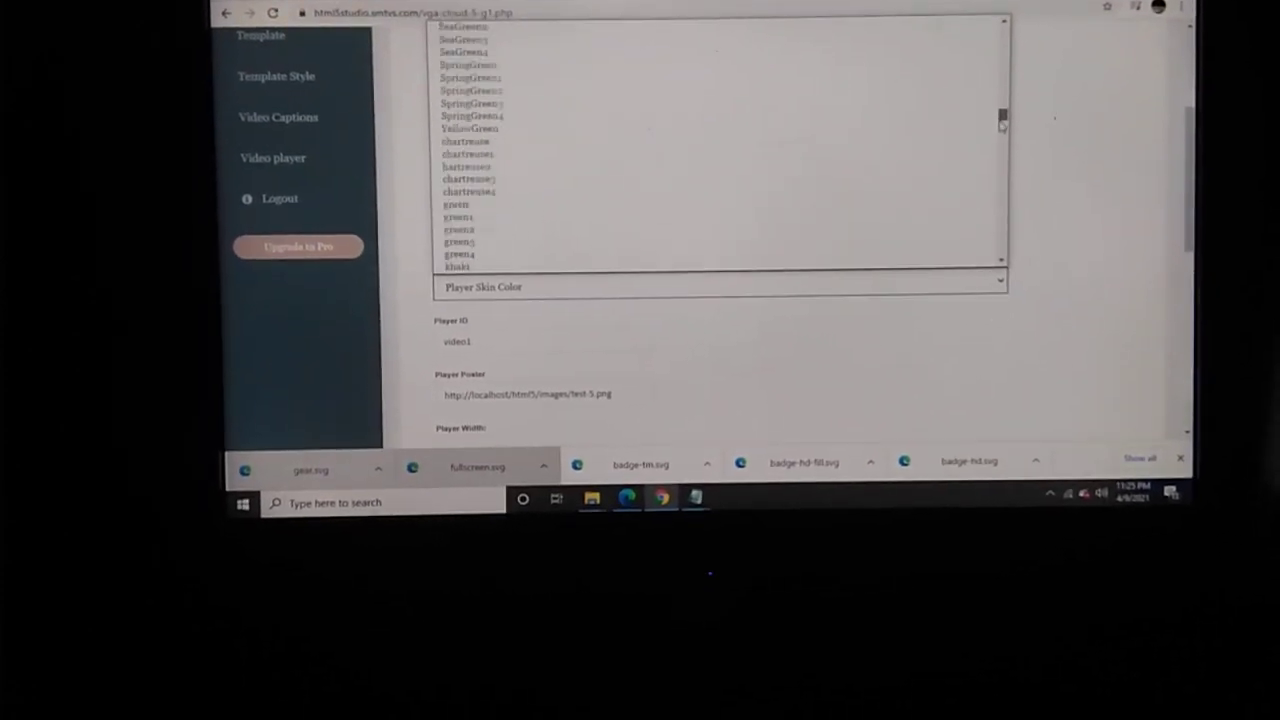